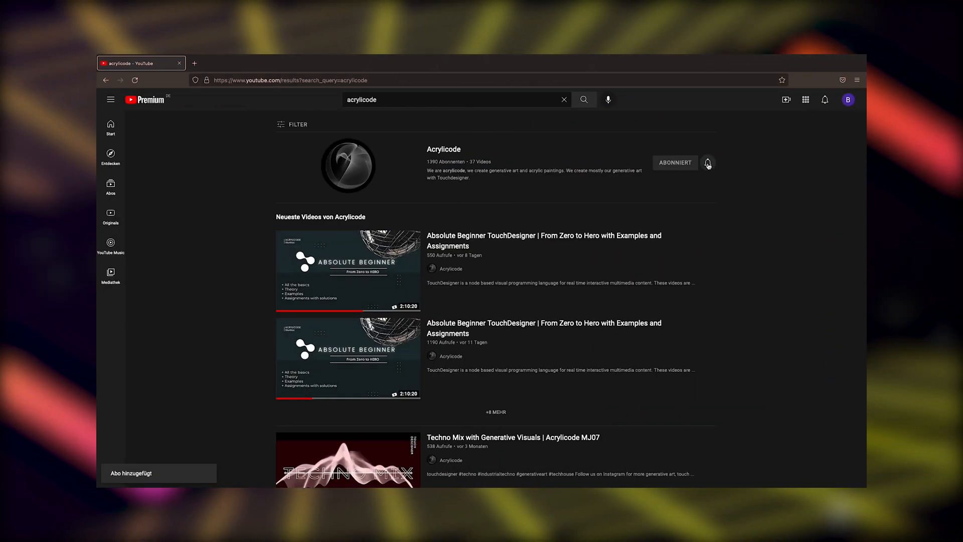
- Subscribe to the Acrylicode channel and scroll through its tutorials, including Shooting Star
{"action": "left_click", "coordinate": [347, 271]}
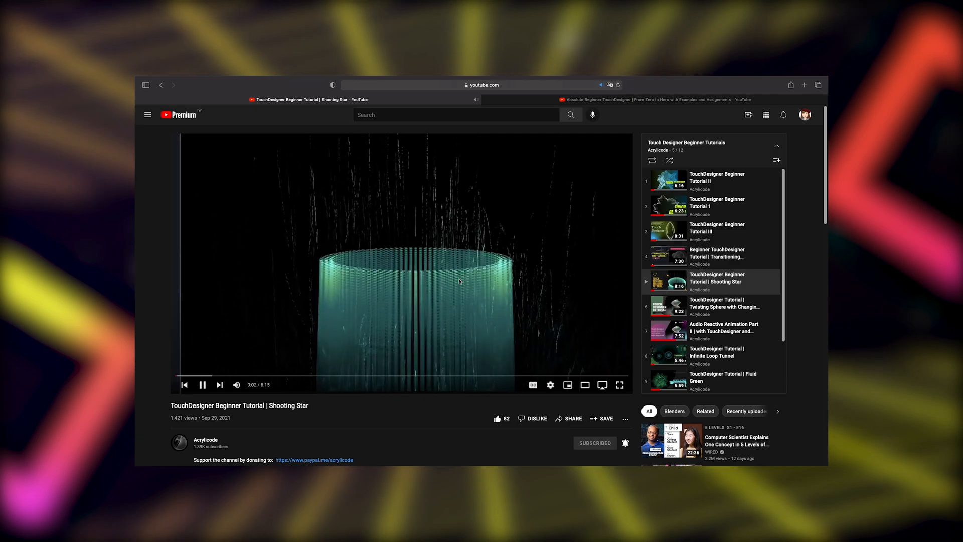
{"action": "scroll", "scroll_direction": "down", "scroll_amount": 3}
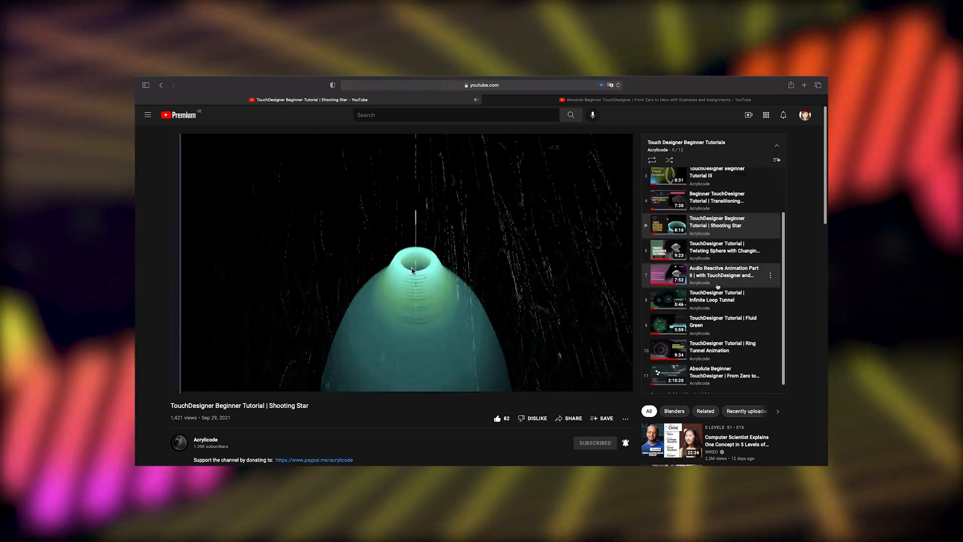
{"action": "scroll", "scroll_direction": "up", "scroll_amount": 3}
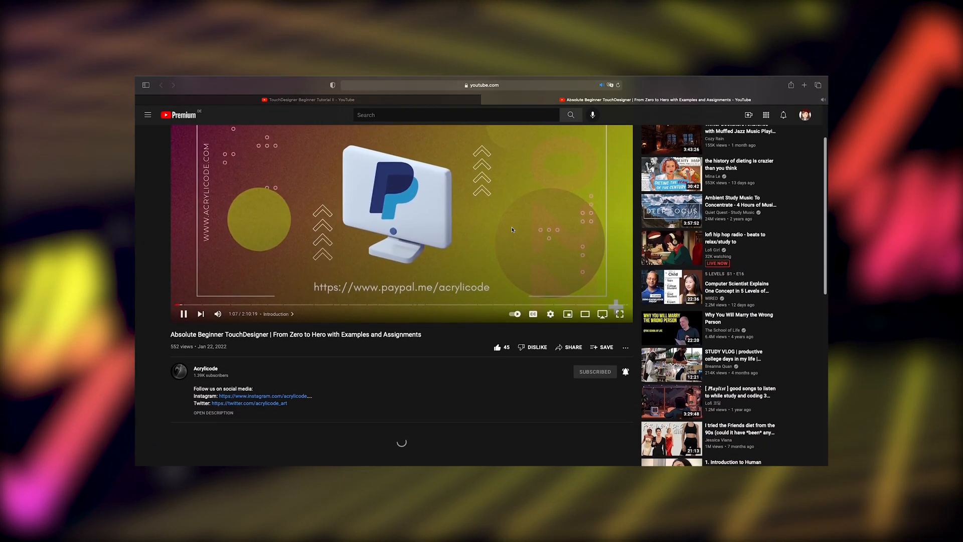
{"action": "scroll", "scroll_direction": "down", "scroll_amount": 3}
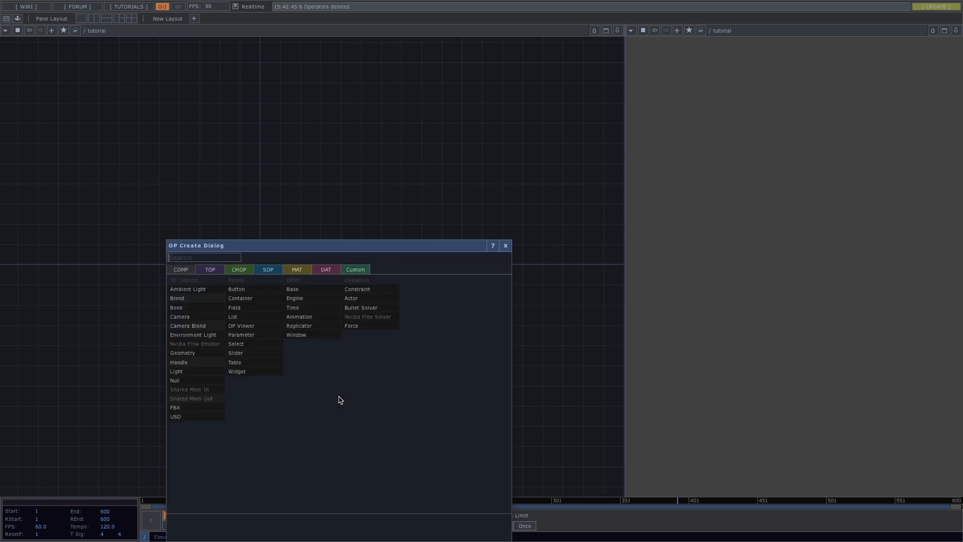
- Add grid1 and a Null SOP from the operator list, chained inside the Geometry COMP
{"action": "type", "text": "out"}
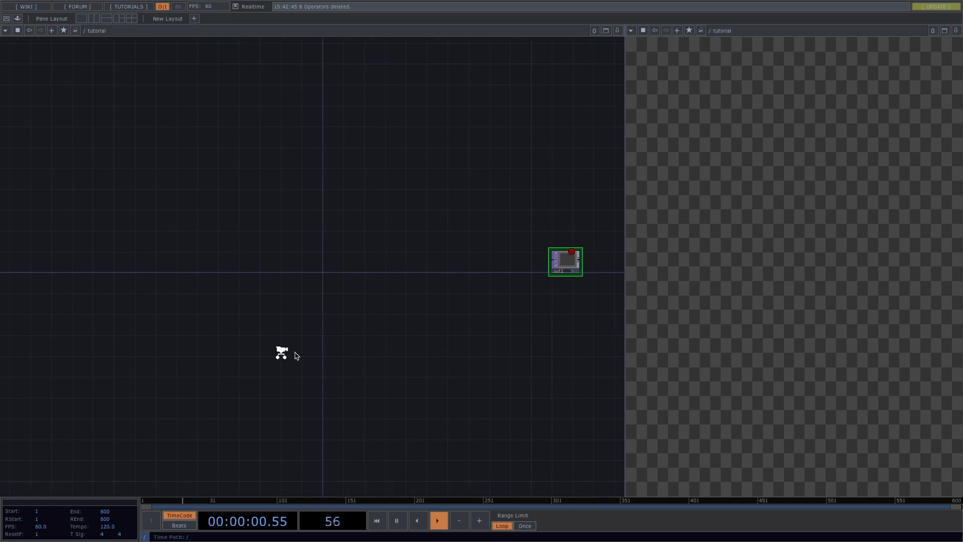
{"action": "double_click", "coordinate": [281, 351]}
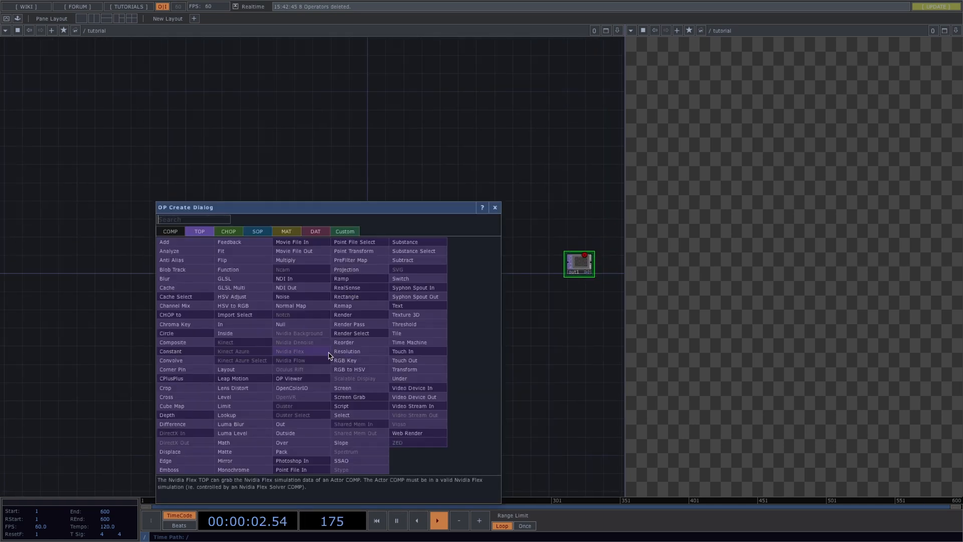
{"action": "type", "text": "gri"}
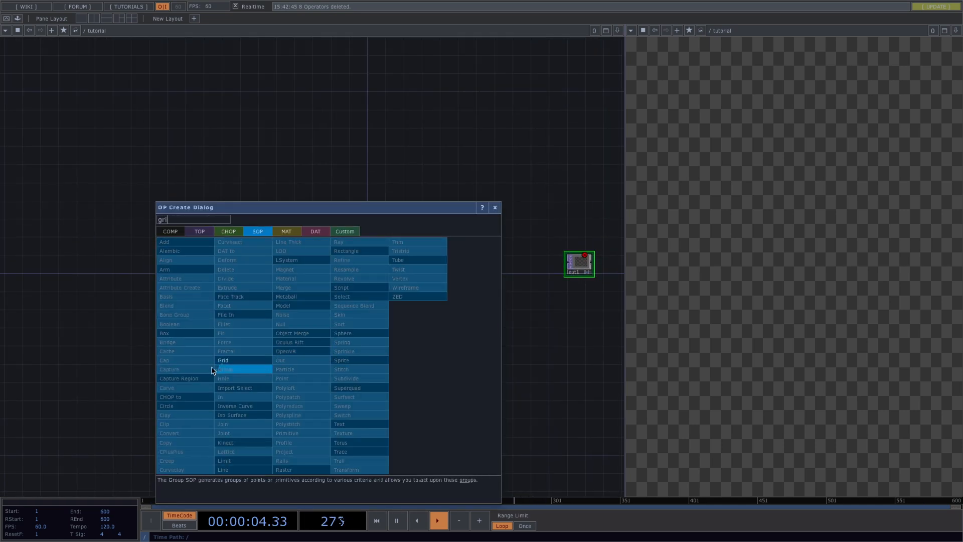
{"action": "left_click", "coordinate": [223, 360]}
{"action": "type", "text": "nu"}
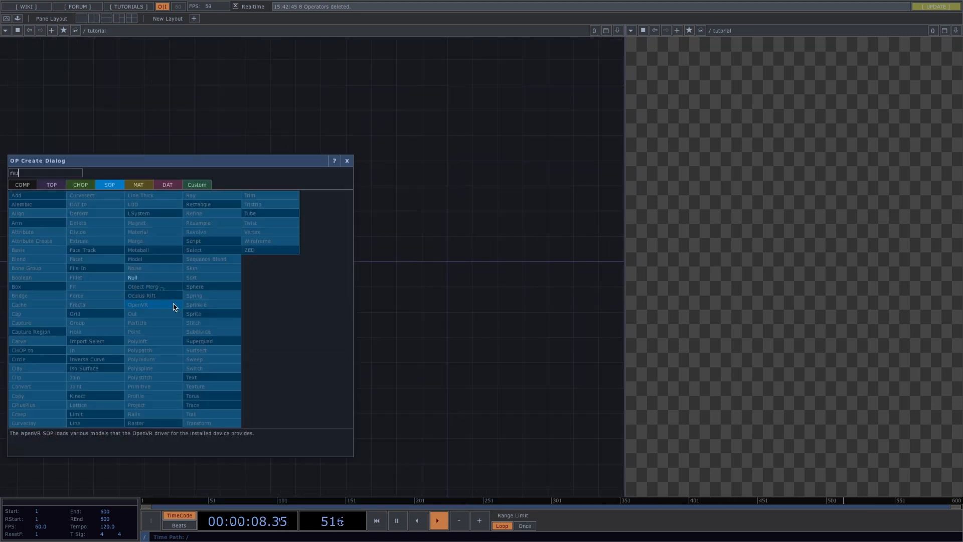
{"action": "left_click", "coordinate": [132, 277]}
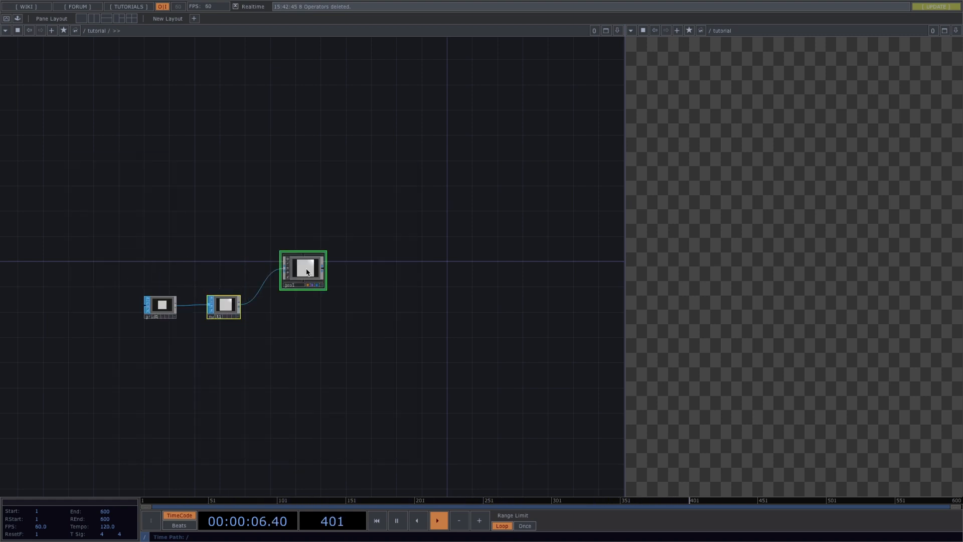
- Paste a copy of geo1 as geo2 and add a Render TOP
{"action": "key", "text": "ctrl+v"}
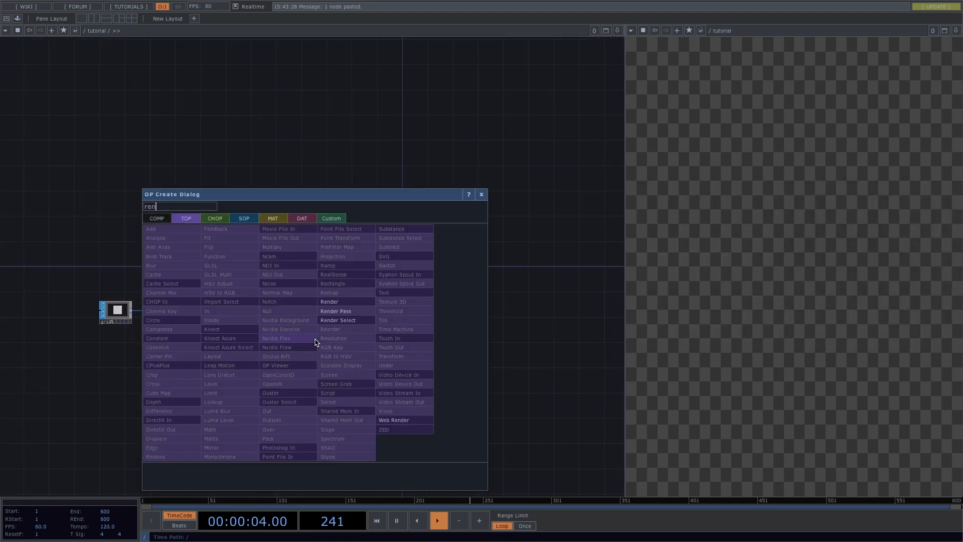
{"action": "left_click", "coordinate": [329, 301]}
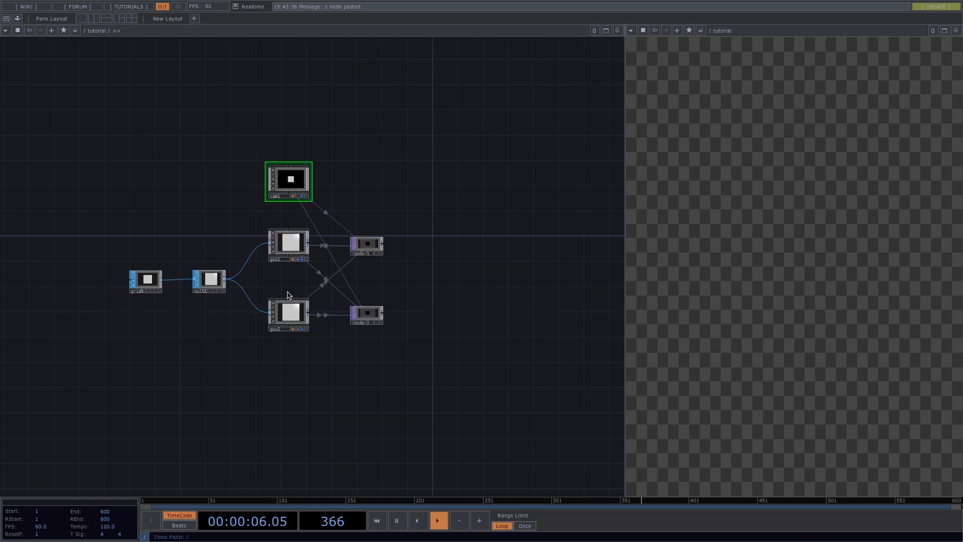
- Add a Line MAT and assign it to geo1
{"action": "double_click", "coordinate": [287, 296]}
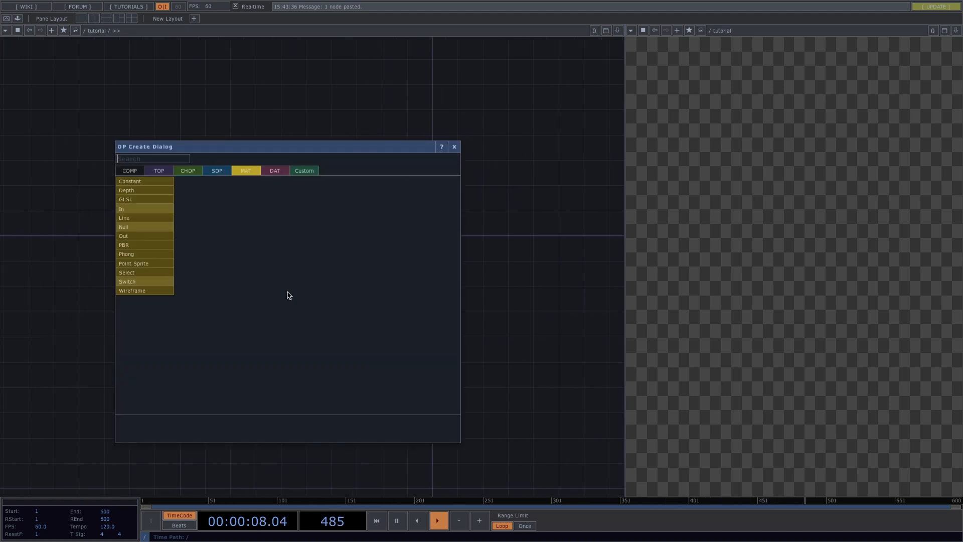
{"action": "type", "text": "lin"}
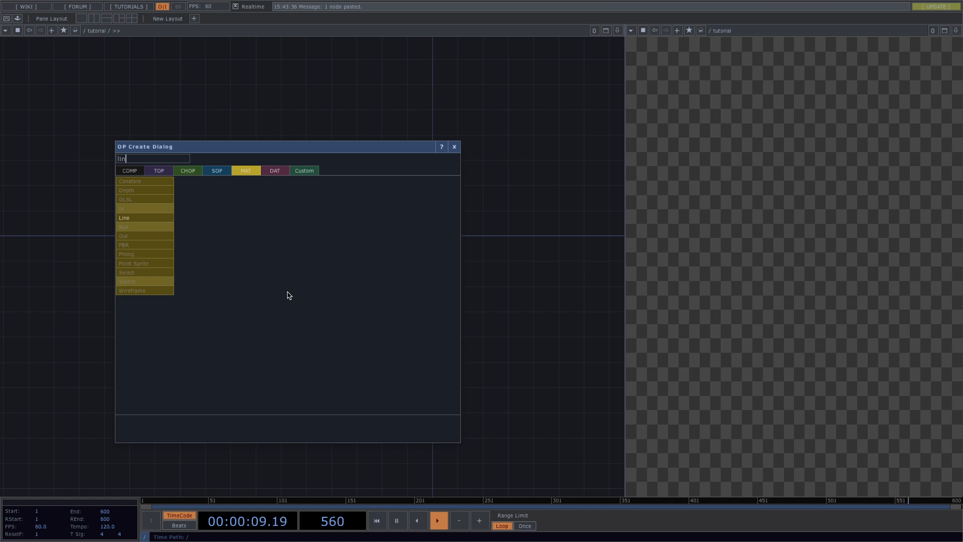
{"action": "mouse_move", "coordinate": [145, 208]}
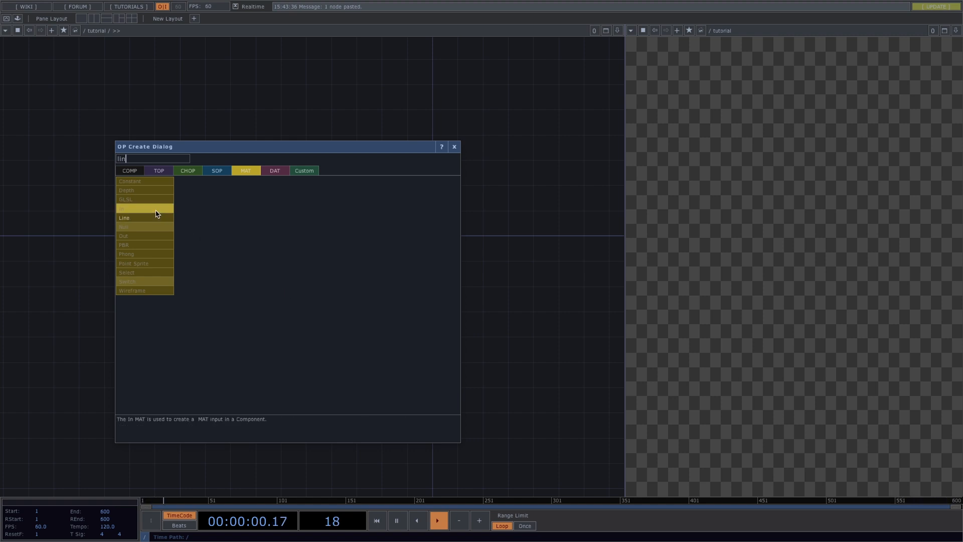
{"action": "left_click", "coordinate": [124, 217]}
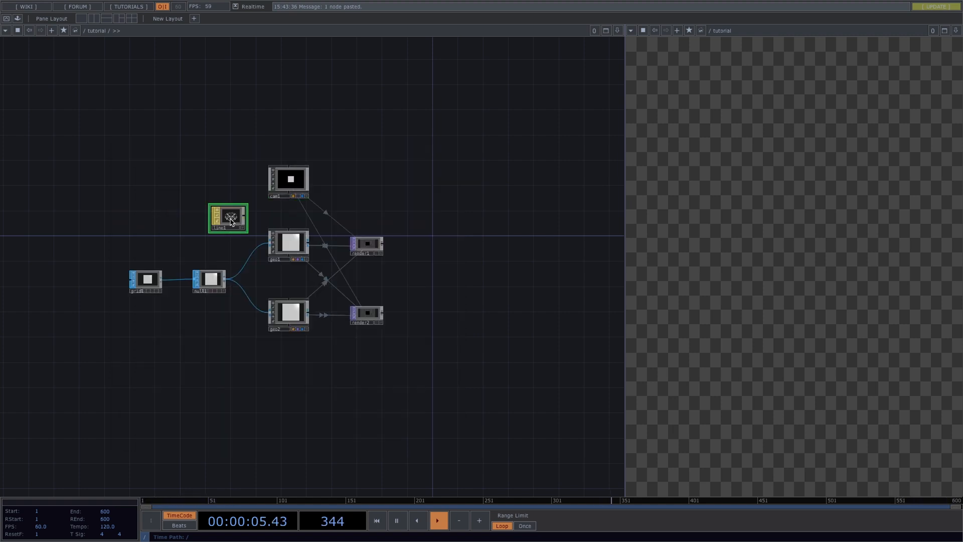
{"action": "right_click", "coordinate": [287, 242]}
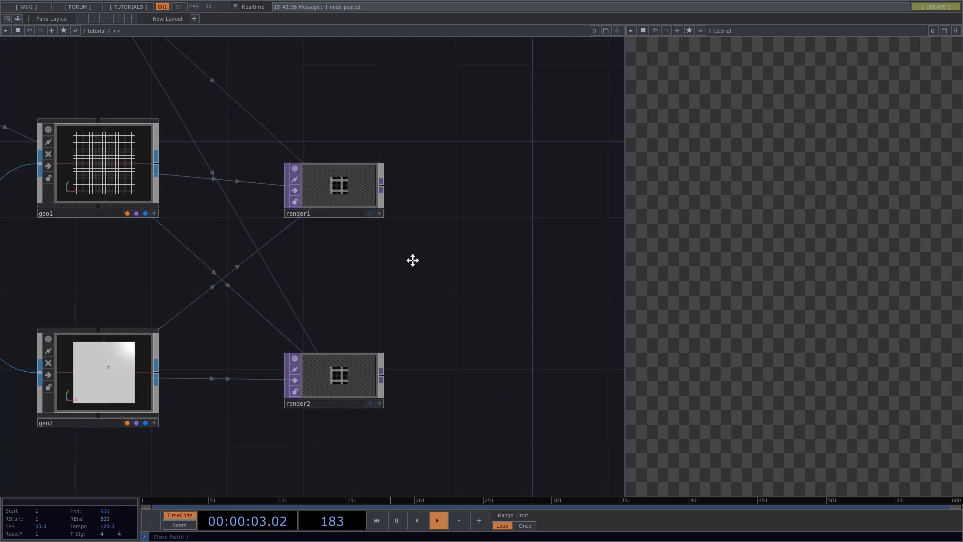
- Set render2's Geometry parameter to geo2
{"action": "left_click", "coordinate": [338, 378]}
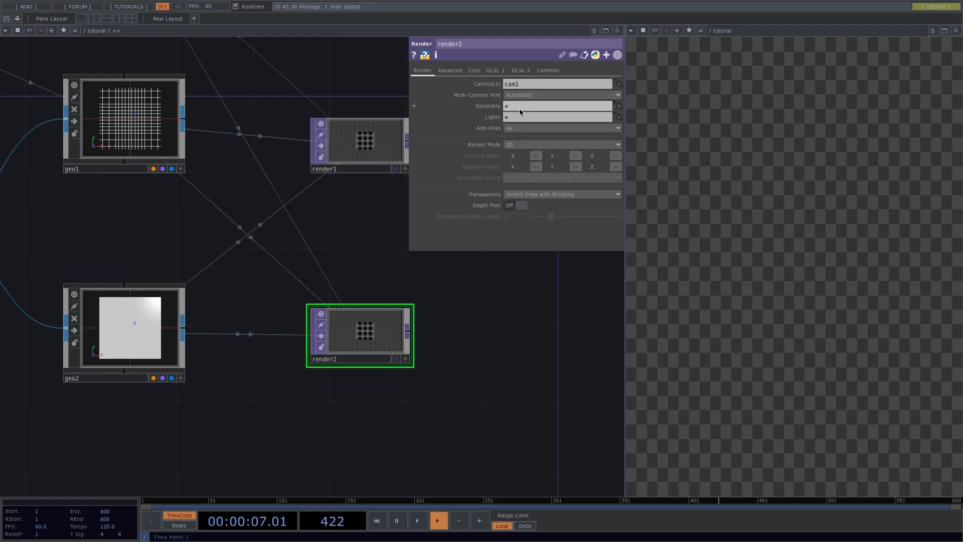
{"action": "left_click", "coordinate": [556, 105]}
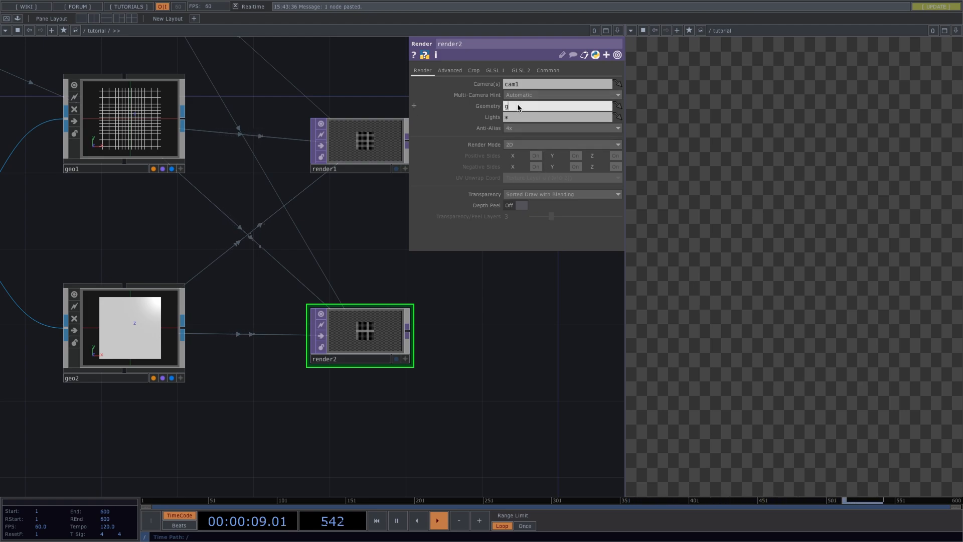
{"action": "type", "text": "geo2"}
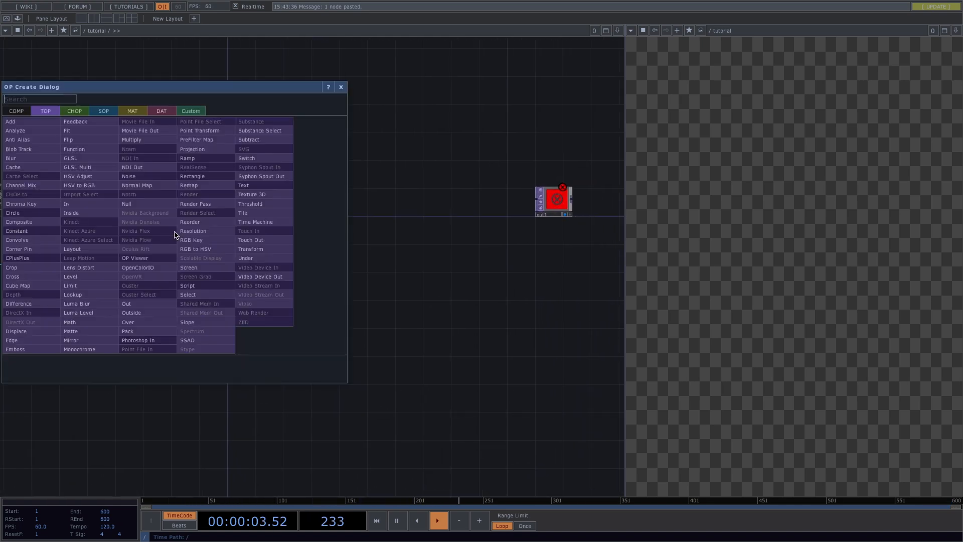
- Add a Composite TOP combining render1 and the mask render, plus a Transform operator
{"action": "type", "text": "com"}
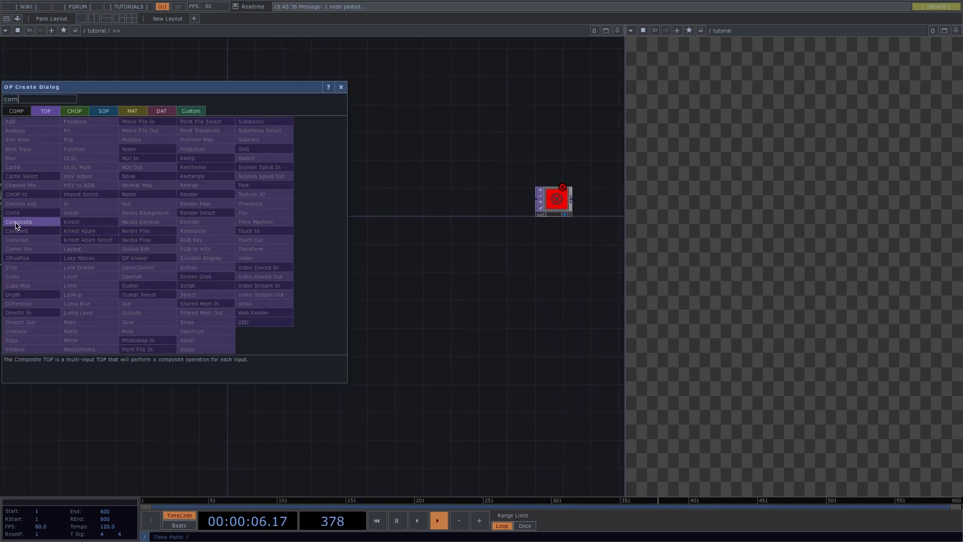
{"action": "left_click", "coordinate": [19, 221]}
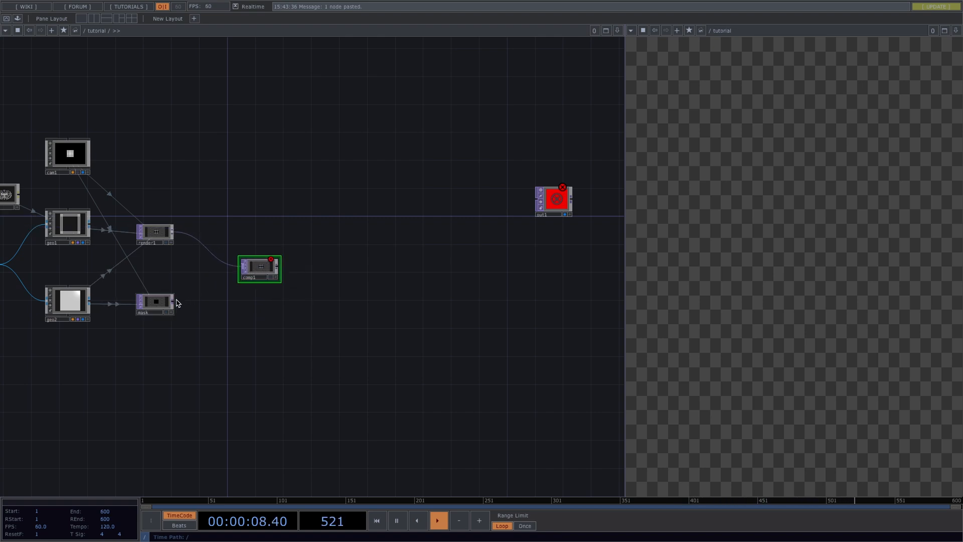
{"action": "left_click", "coordinate": [258, 266]}
{"action": "type", "text": "tr"}
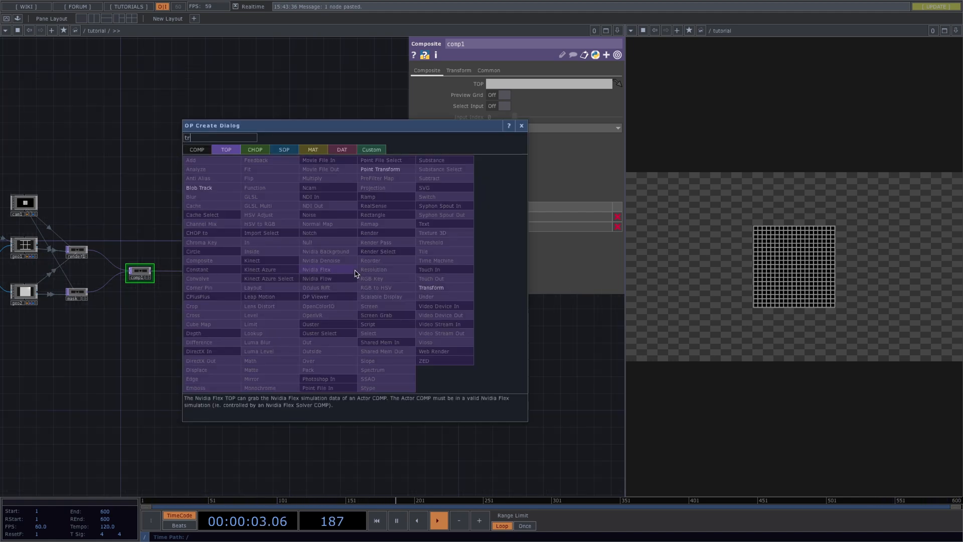
{"action": "left_click", "coordinate": [430, 287]}
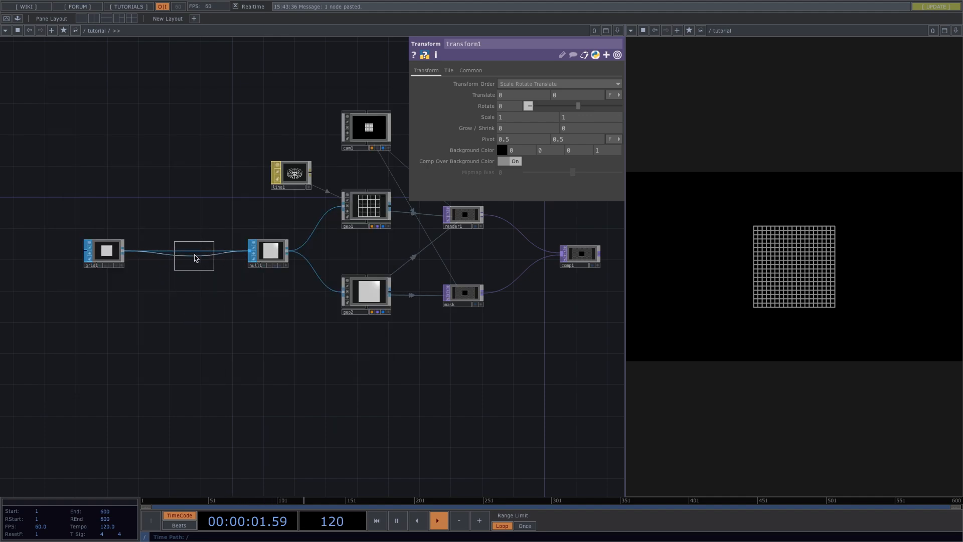
- Insert transform2 between grid and null and rotate it 10 degrees on X
{"action": "left_click", "coordinate": [104, 252]}
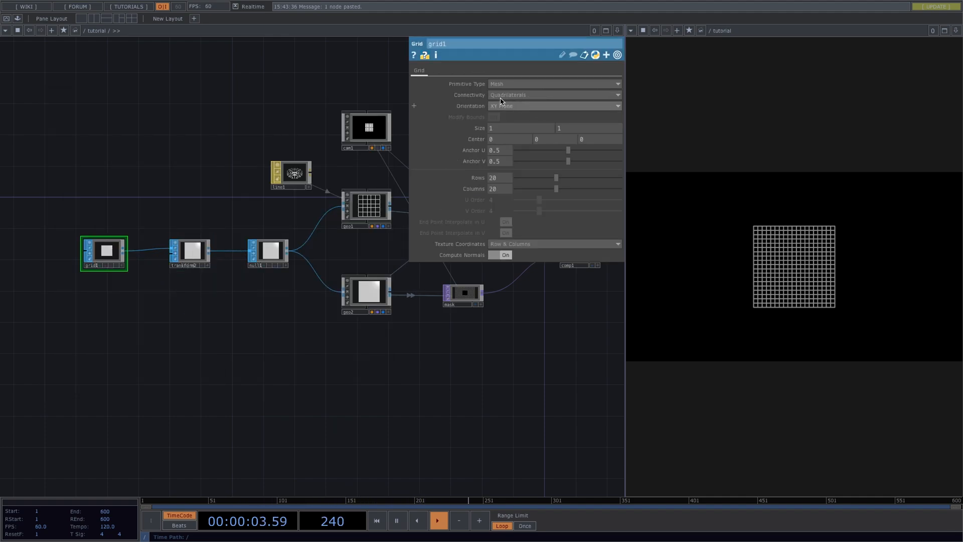
{"action": "left_click", "coordinate": [553, 105]}
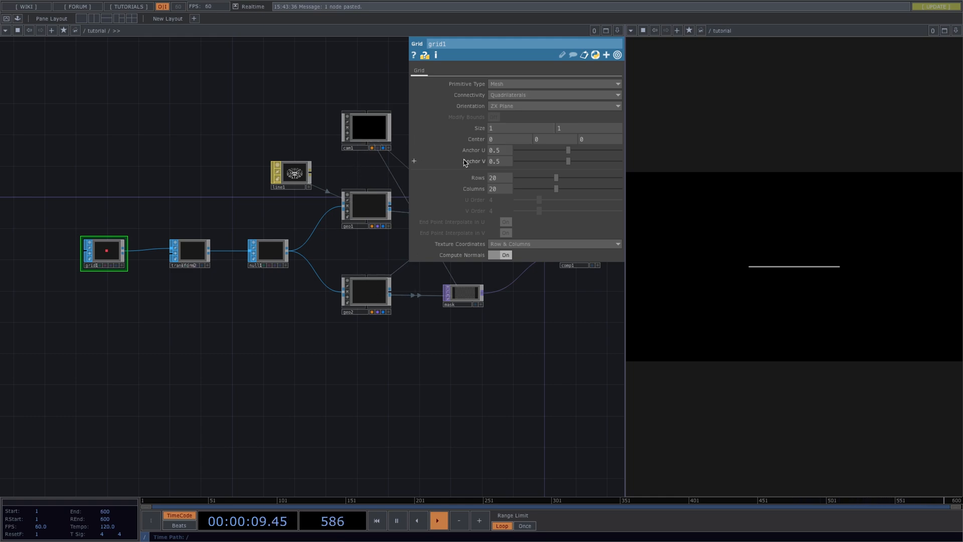
{"action": "left_click", "coordinate": [189, 253]}
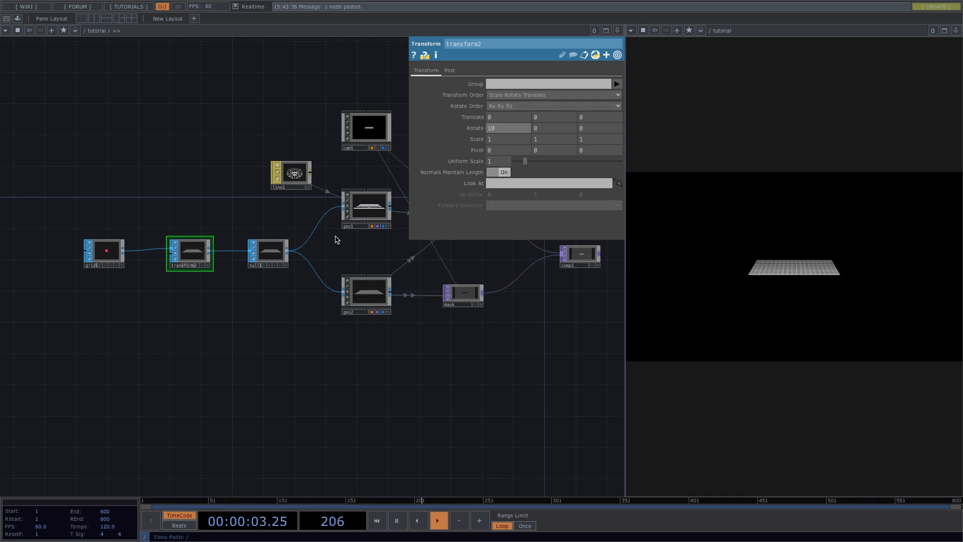
- Set cam1's FOV Angle to 120 on its View page
{"action": "left_click", "coordinate": [367, 127]}
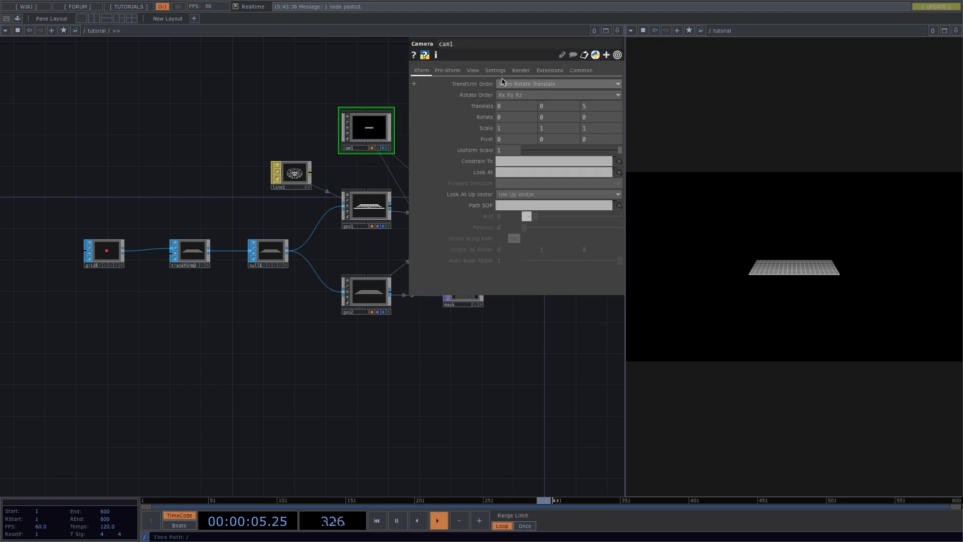
{"action": "left_click", "coordinate": [473, 70]}
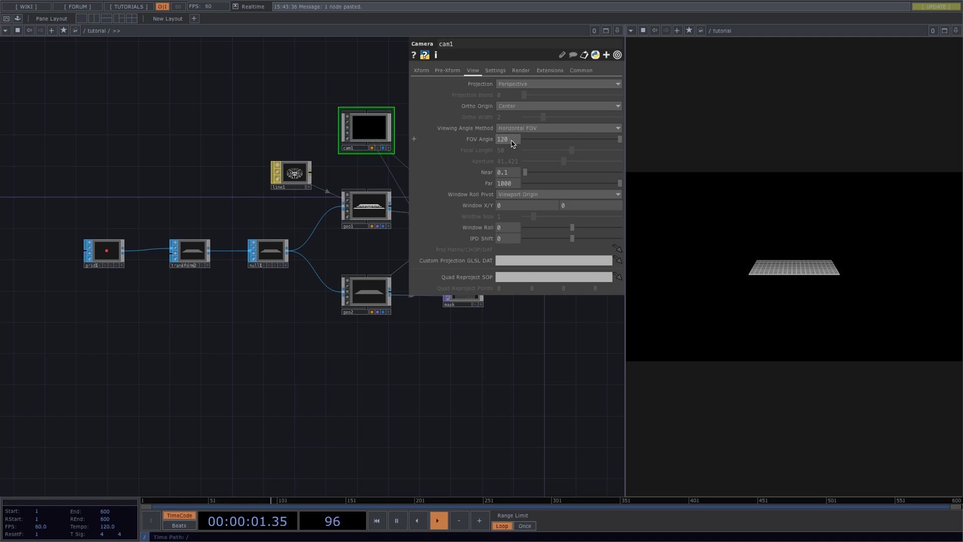
{"action": "left_click", "coordinate": [190, 250]}
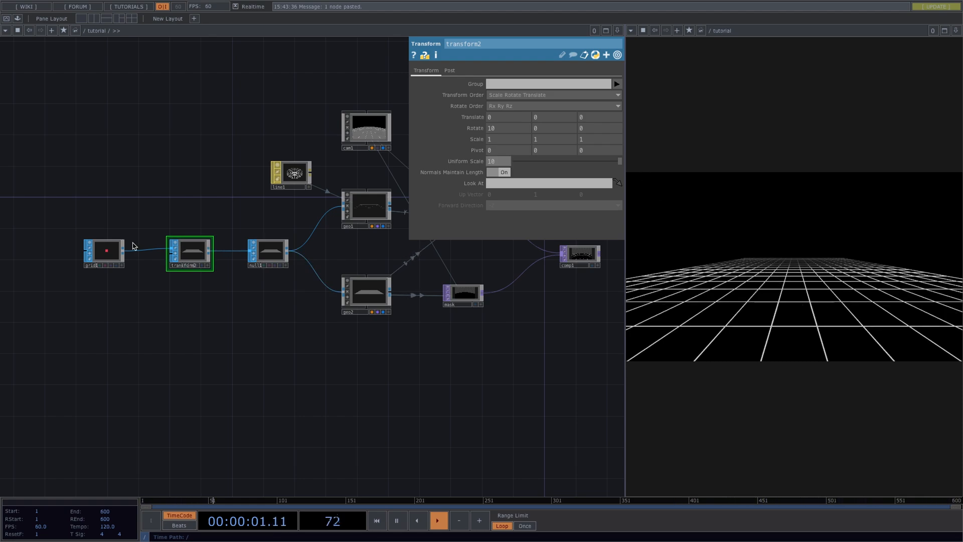
- Scale the grid up with Uniform Scale 10 and an adjusted grid1 Size
{"action": "left_click", "coordinate": [104, 250]}
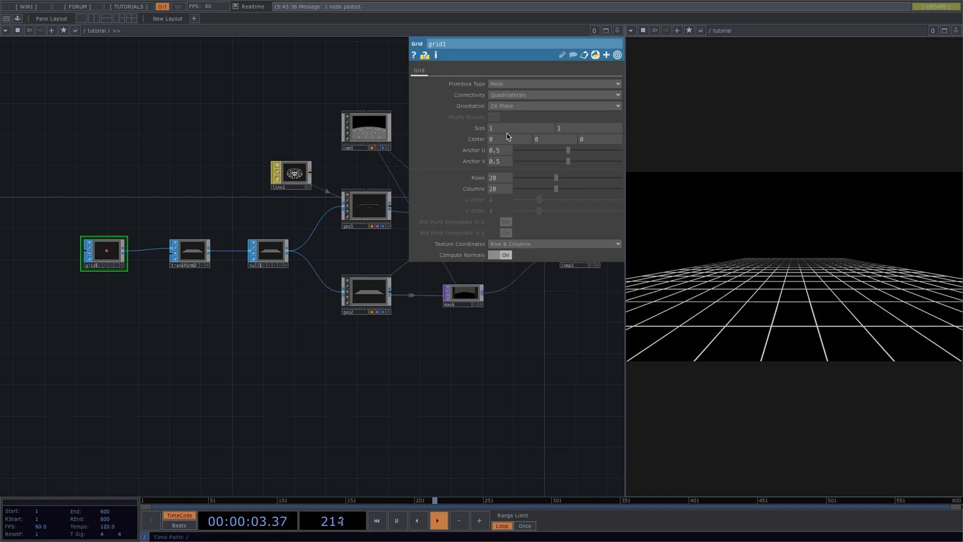
{"action": "left_click", "coordinate": [497, 128]}
{"action": "type", "text": "-2"}
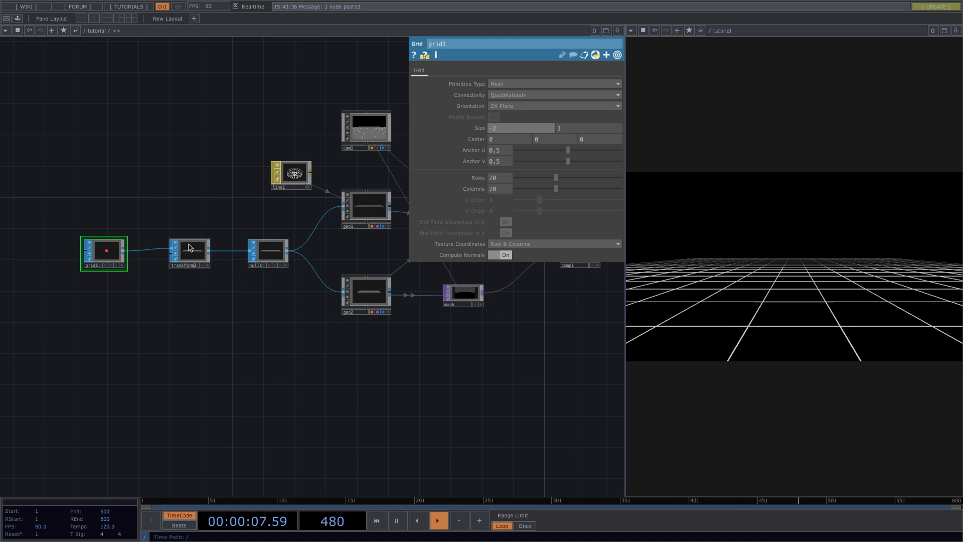
{"action": "left_click", "coordinate": [189, 251]}
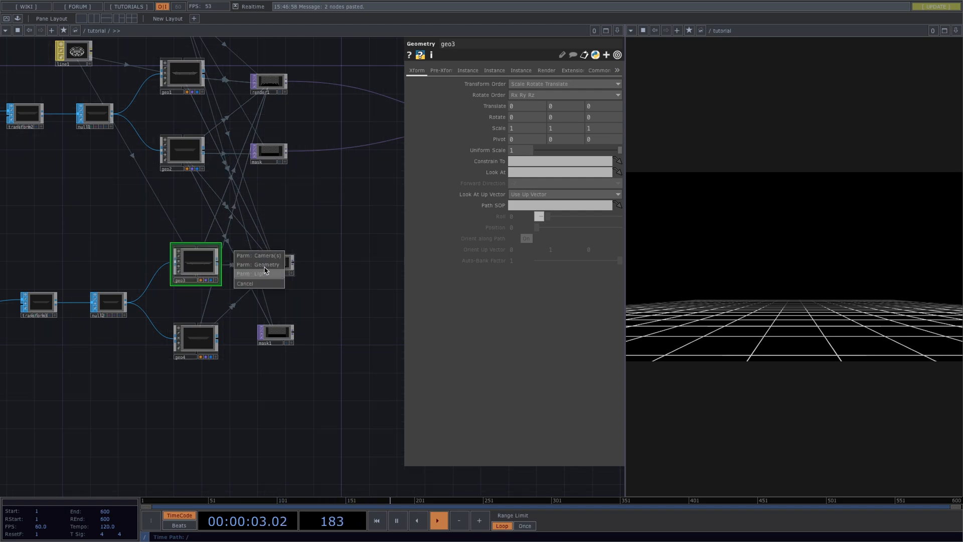
- Wire the duplicated geometry into its render and insert a Noise SOP after grid2
{"action": "left_click", "coordinate": [265, 265]}
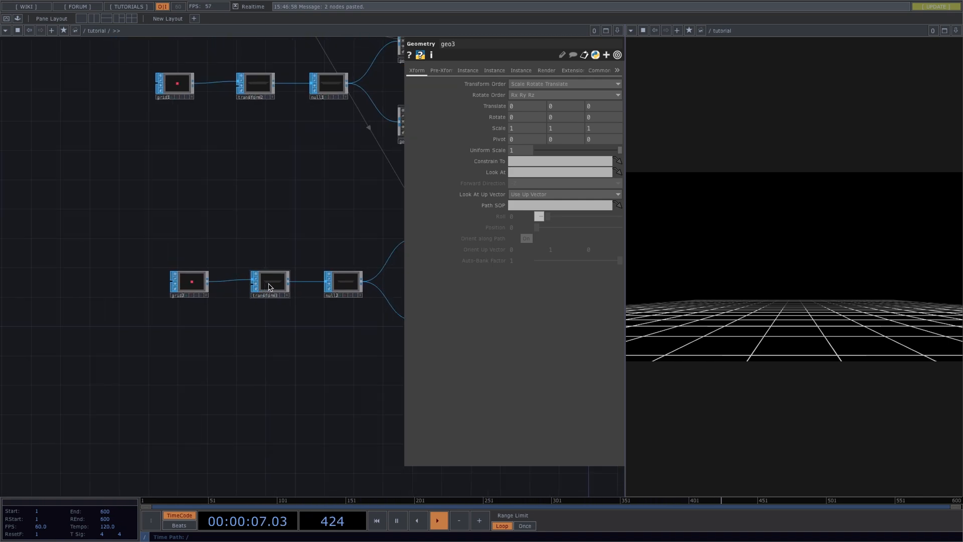
{"action": "right_click", "coordinate": [270, 283]}
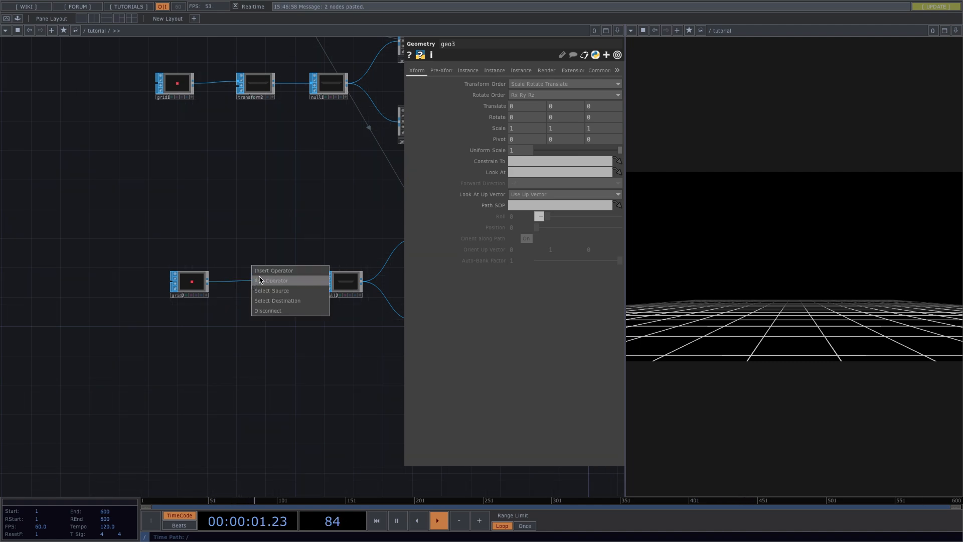
{"action": "left_click", "coordinate": [273, 280]}
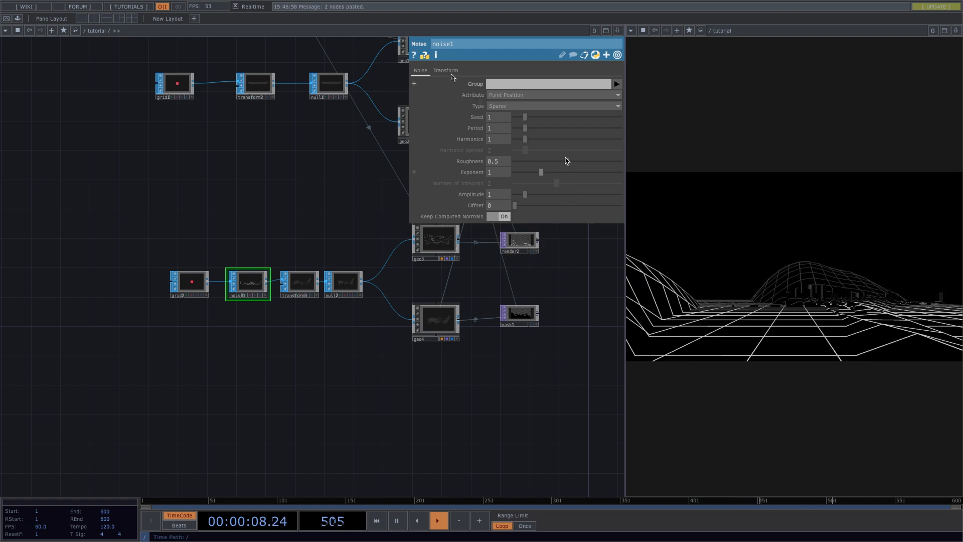
{"action": "left_click", "coordinate": [446, 70]}
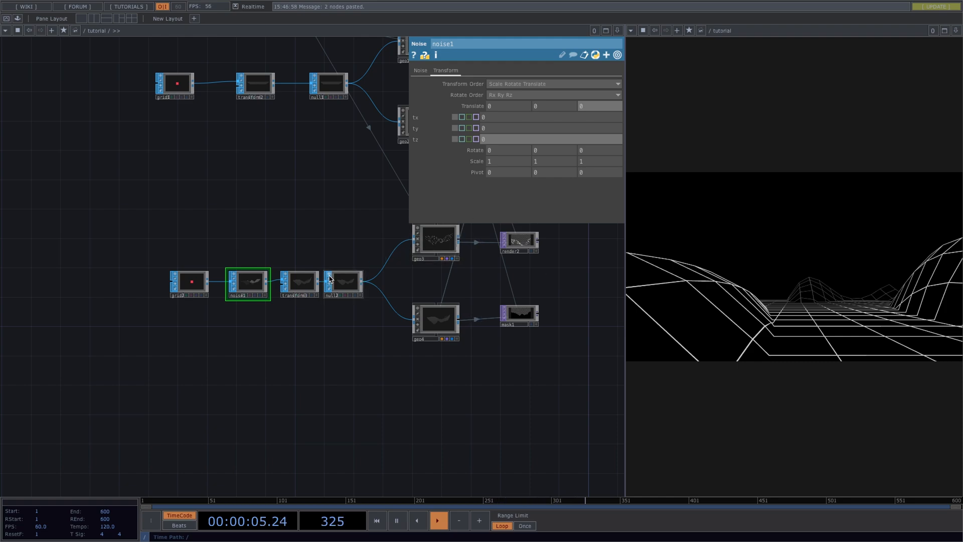
{"action": "left_click", "coordinate": [299, 282]}
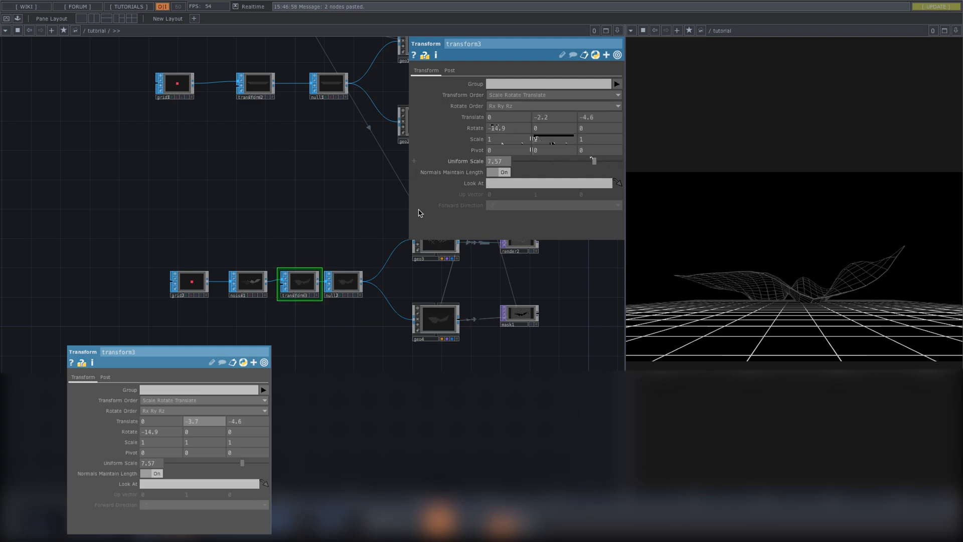
- Raise grid2 to 100 rows/columns, tune noise period and amplitude, and transform3 translate/scale
{"action": "left_click", "coordinate": [189, 284]}
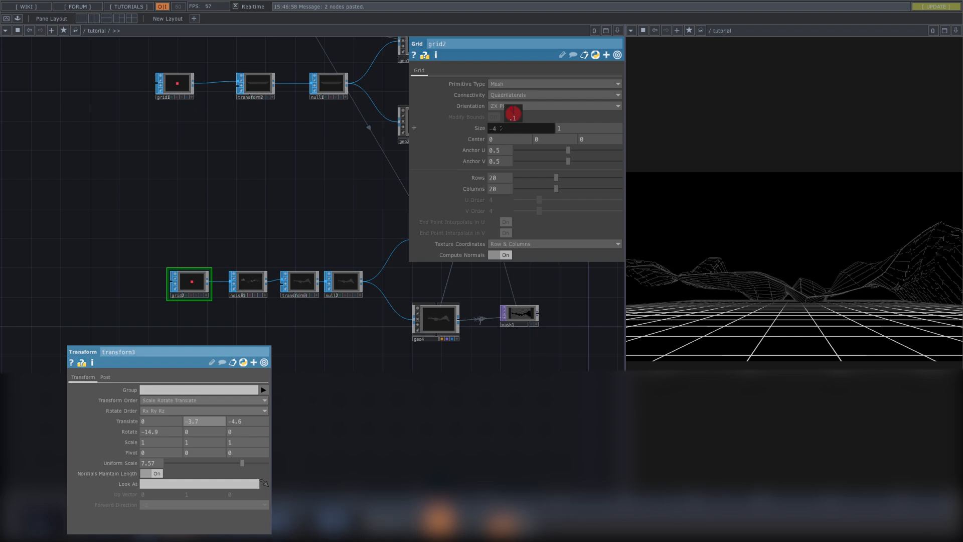
{"action": "left_click", "coordinate": [246, 283]}
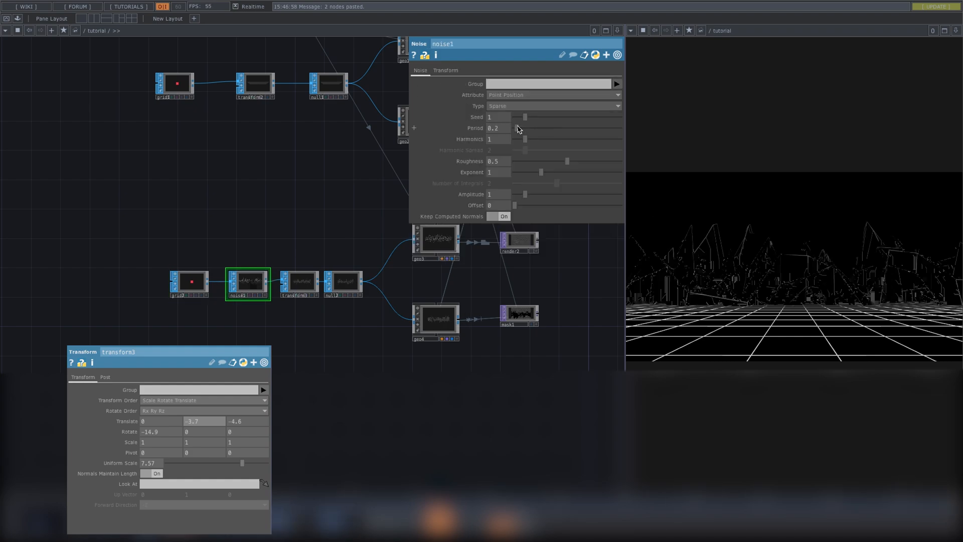
{"action": "left_click", "coordinate": [189, 284]}
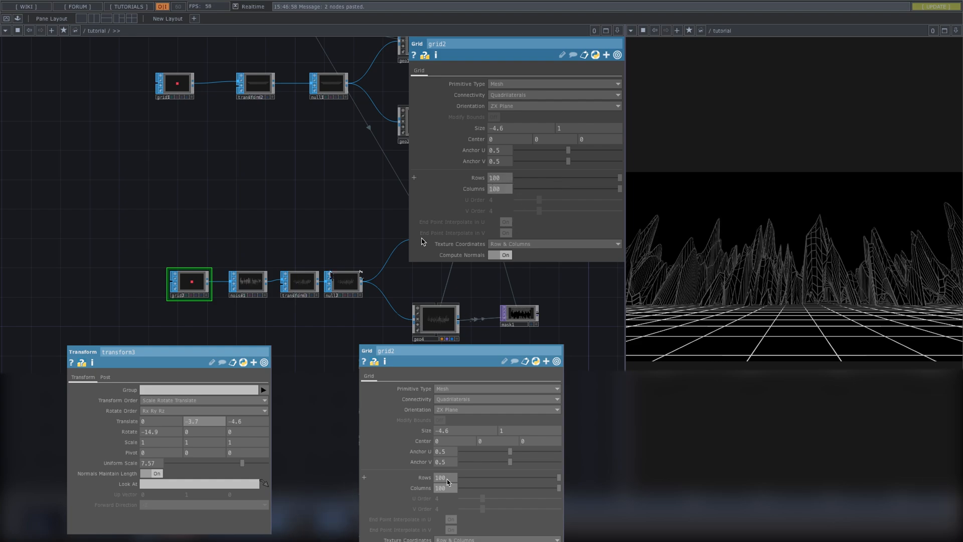
{"action": "left_click", "coordinate": [247, 284]}
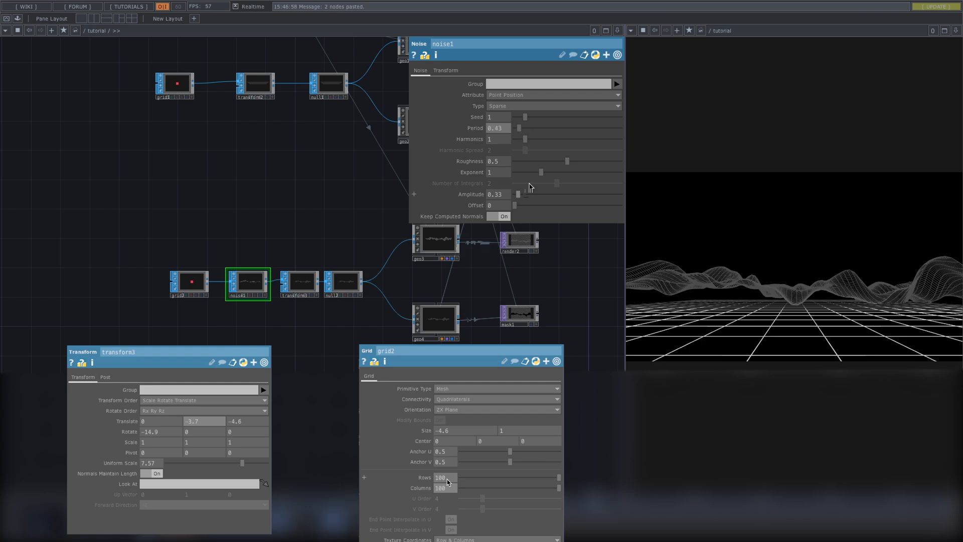
{"action": "left_click", "coordinate": [299, 283]}
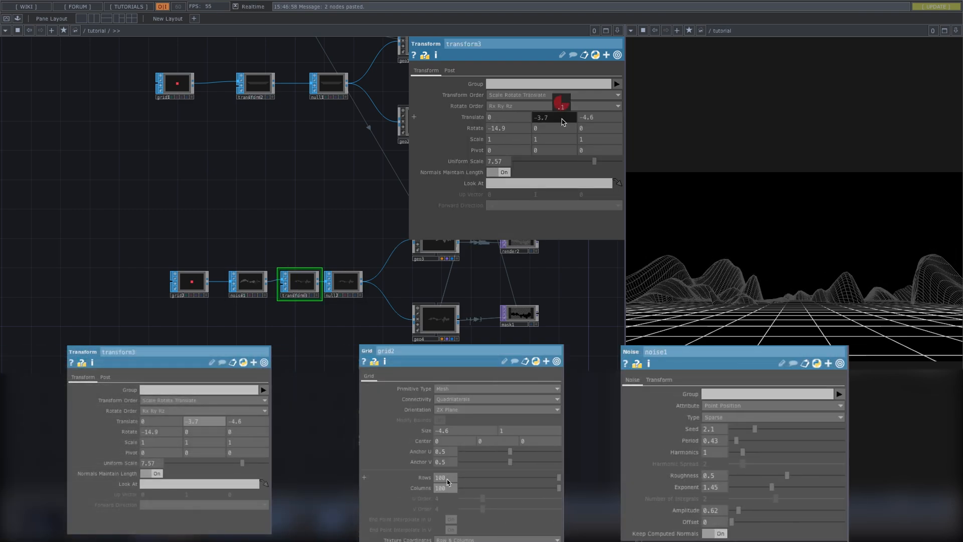
{"action": "left_click", "coordinate": [248, 283]}
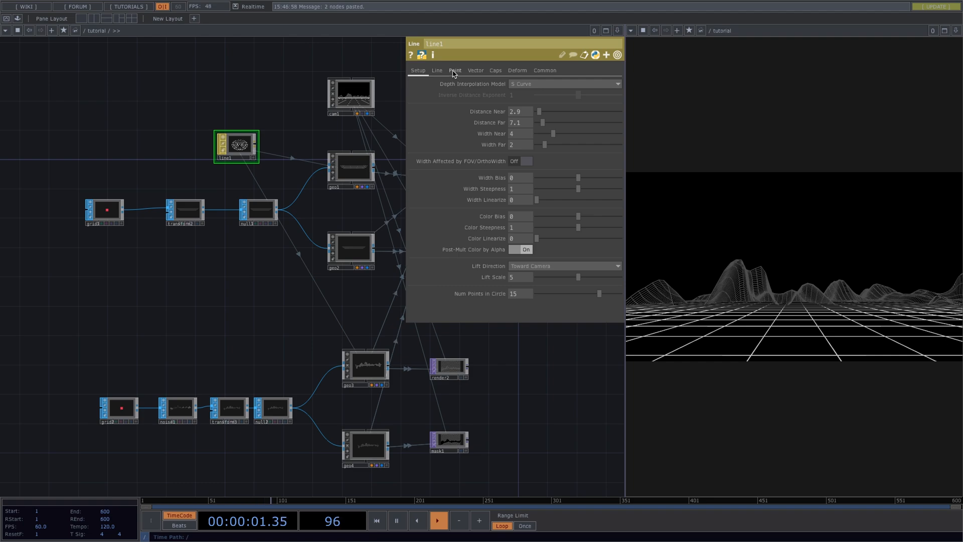
- Set line1's Line Far Color to white (1,1,1)
{"action": "left_click", "coordinate": [436, 70]}
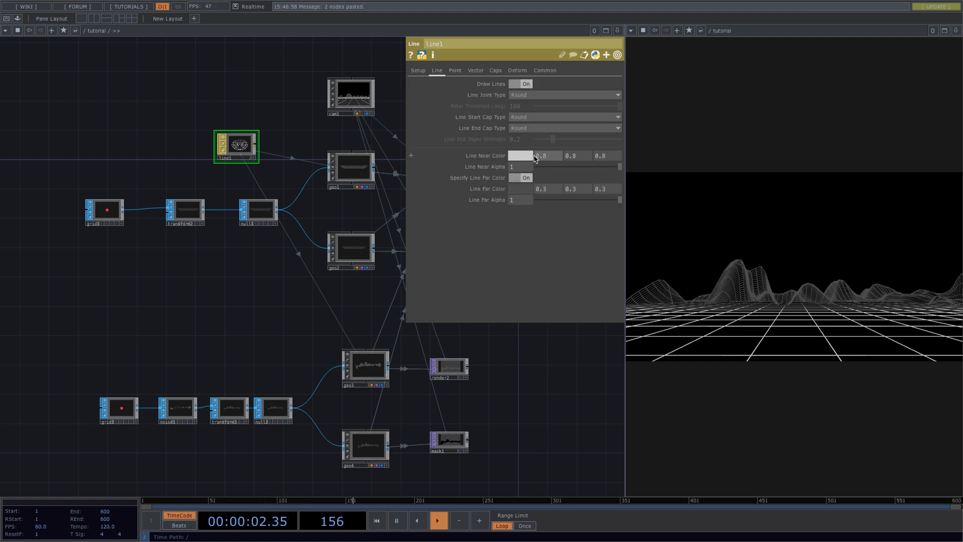
{"action": "left_click", "coordinate": [519, 188]}
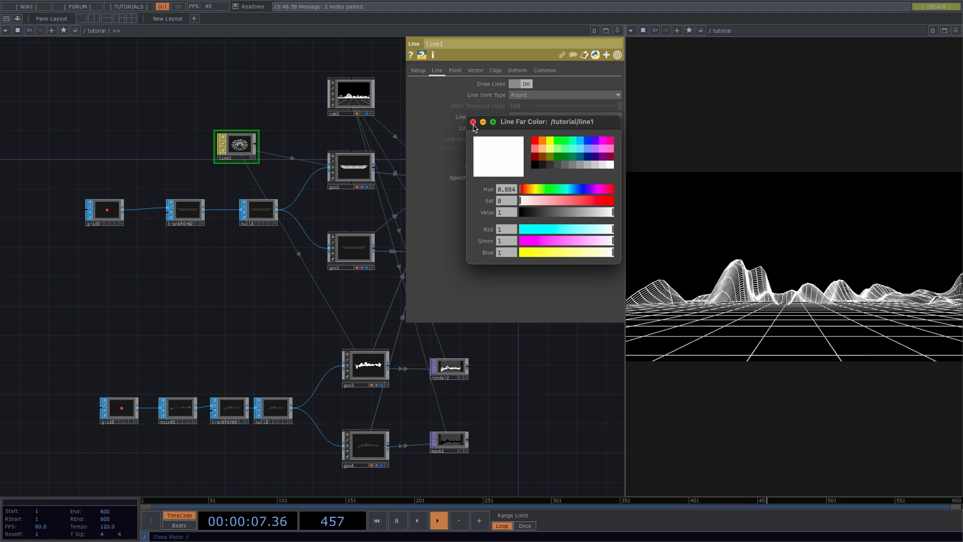
{"action": "left_click", "coordinate": [473, 122]}
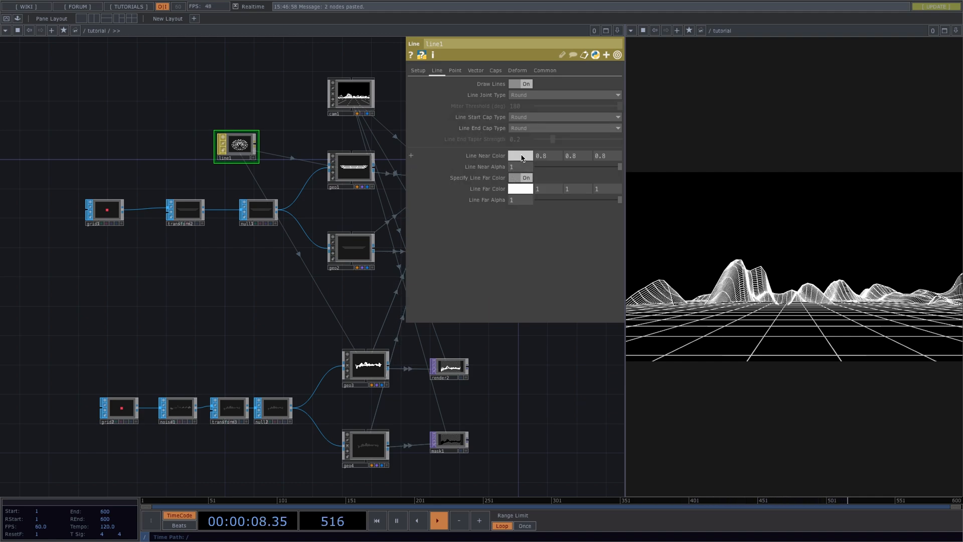
{"action": "left_click", "coordinate": [521, 155]}
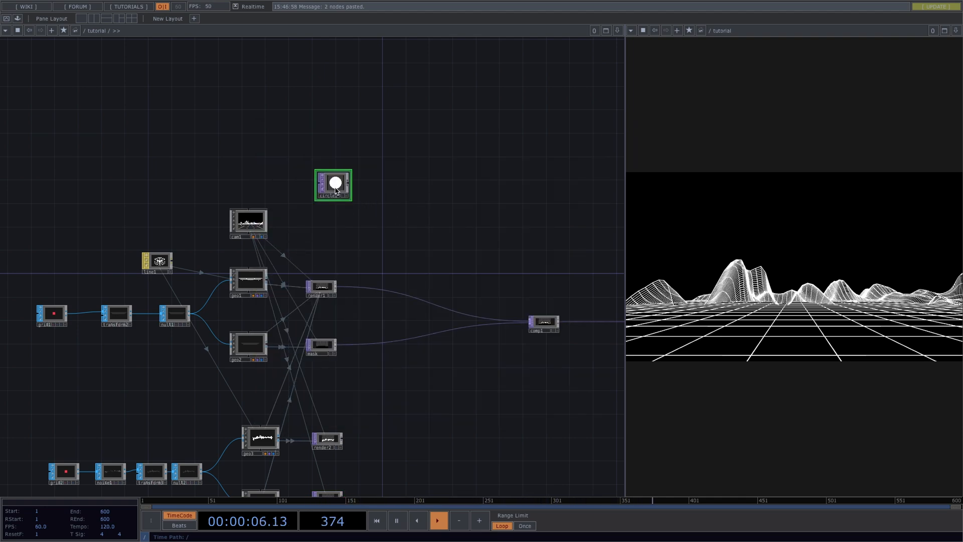
- Turn the Circle TOP into a 3-sided triangle and view its resolution settings
{"action": "left_click", "coordinate": [332, 184]}
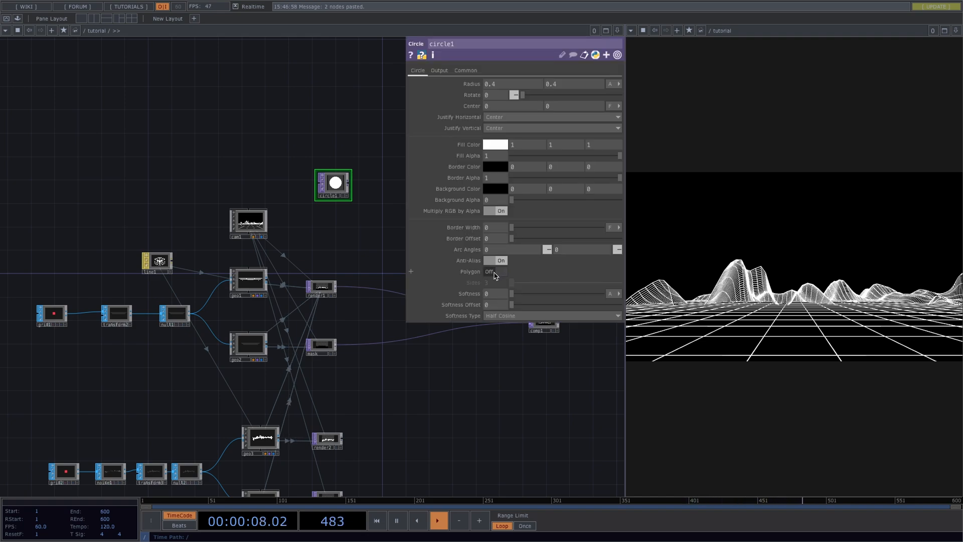
{"action": "left_click", "coordinate": [497, 271]}
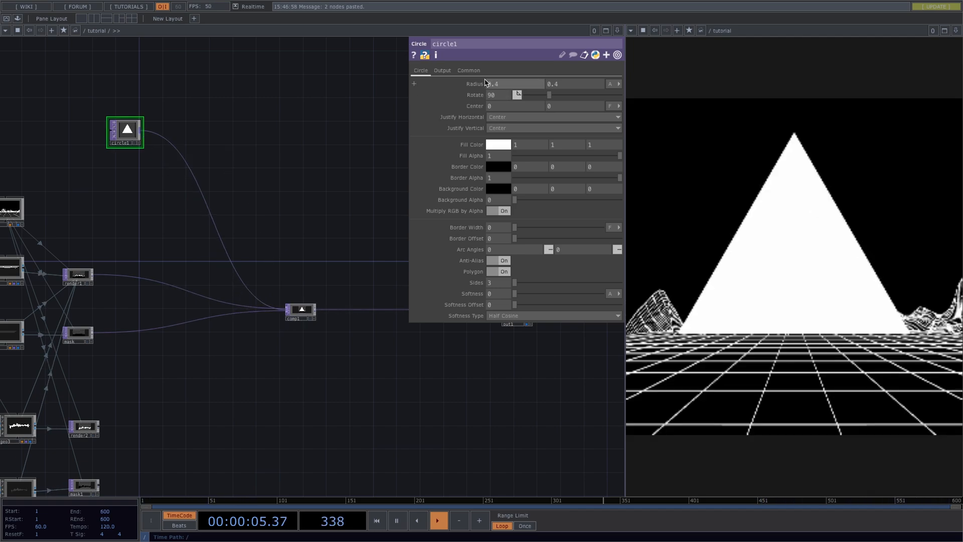
{"action": "left_click", "coordinate": [468, 70]}
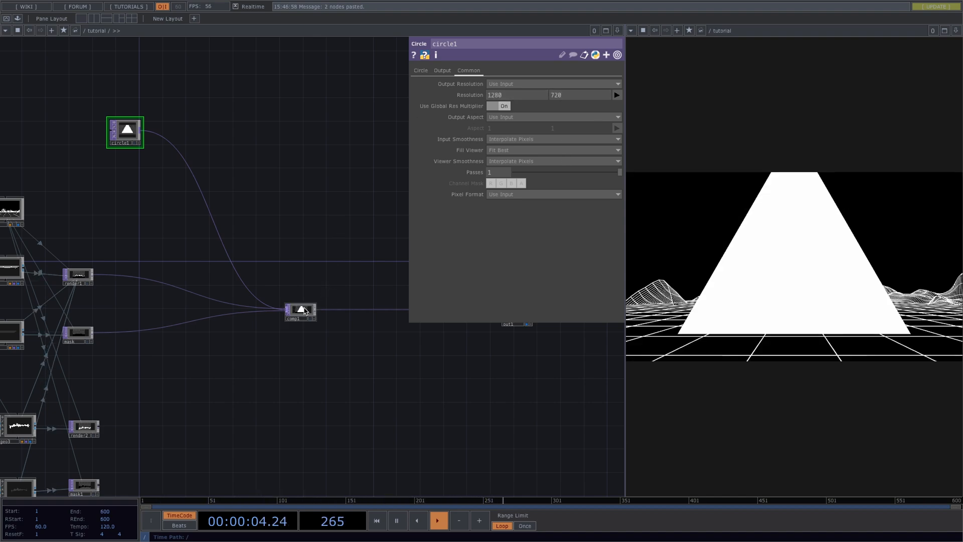
- Composite the triangle with render1 and mask, then check circle1's output resolution
{"action": "left_click", "coordinate": [350, 329]}
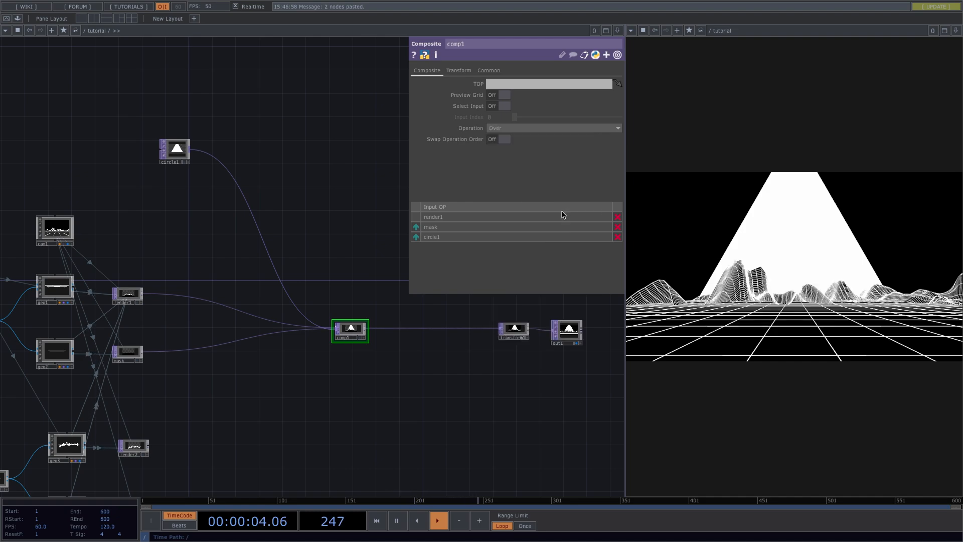
{"action": "mouse_move", "coordinate": [774, 215]}
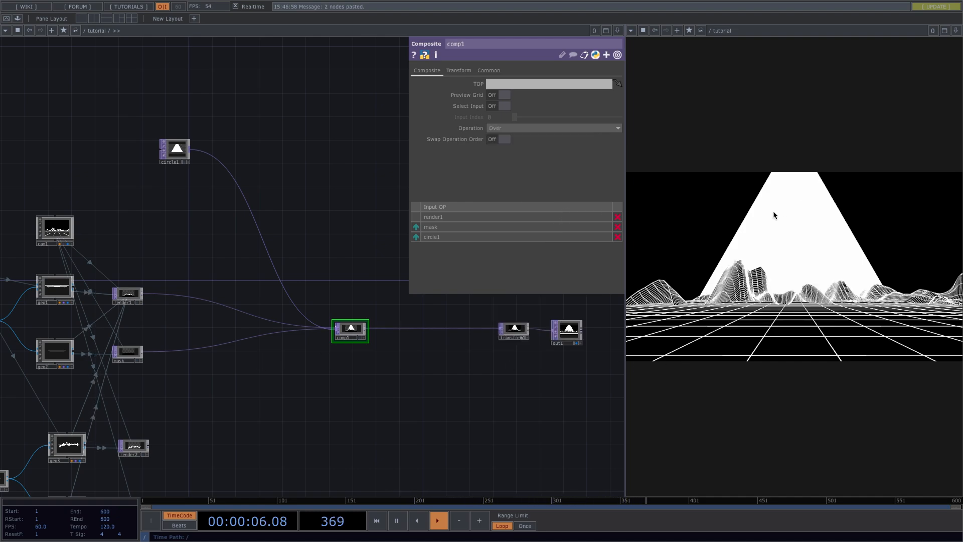
{"action": "left_click", "coordinate": [174, 151]}
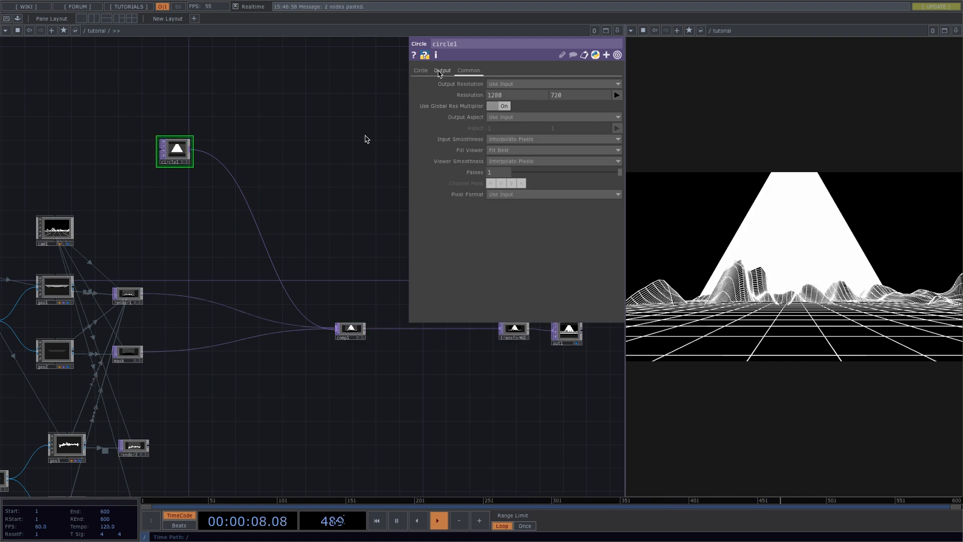
{"action": "left_click", "coordinate": [421, 69]}
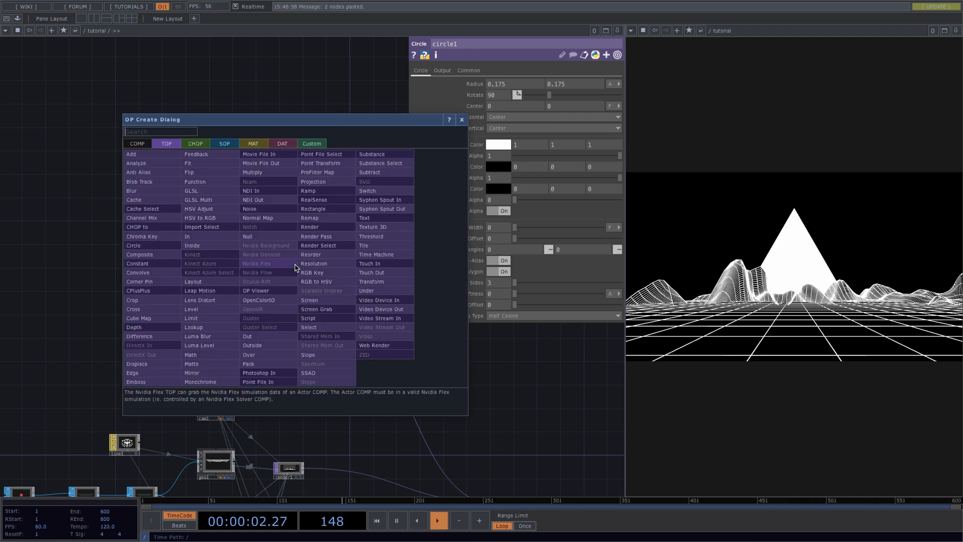
- Add ramp1 as Vertical with Period 0.1, plus a Multiply Composite fed by circle1
{"action": "type", "text": "ram"}
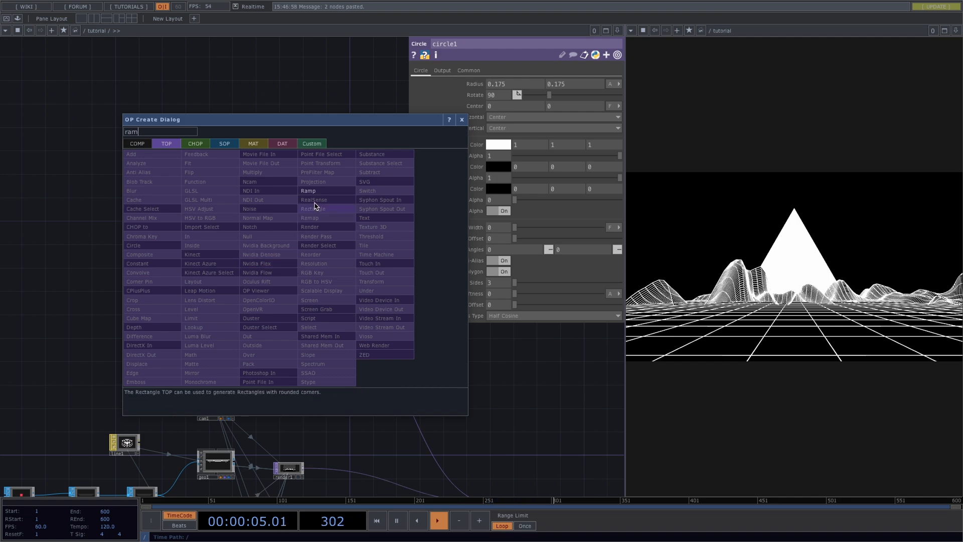
{"action": "double_click", "coordinate": [308, 190]}
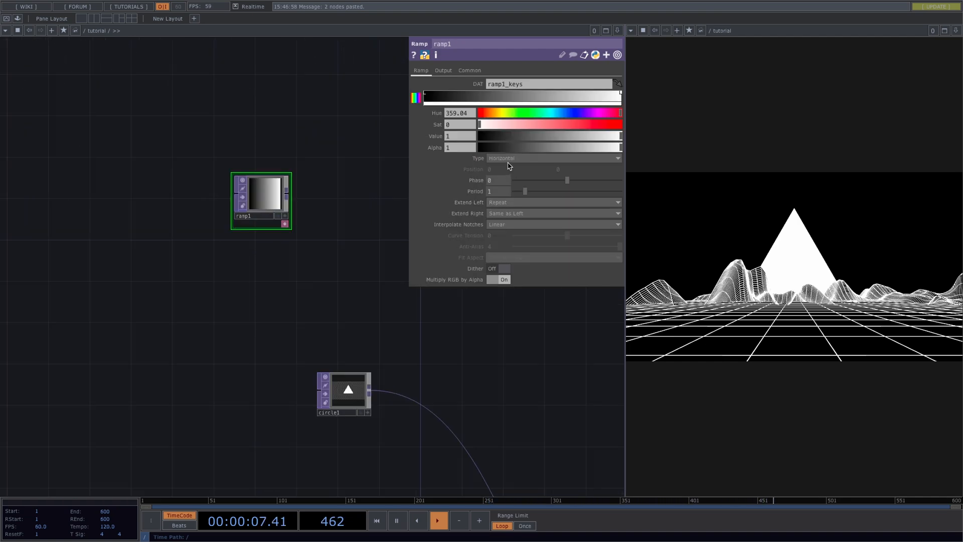
{"action": "left_click", "coordinate": [553, 158]}
{"action": "type", "text": "0.1"}
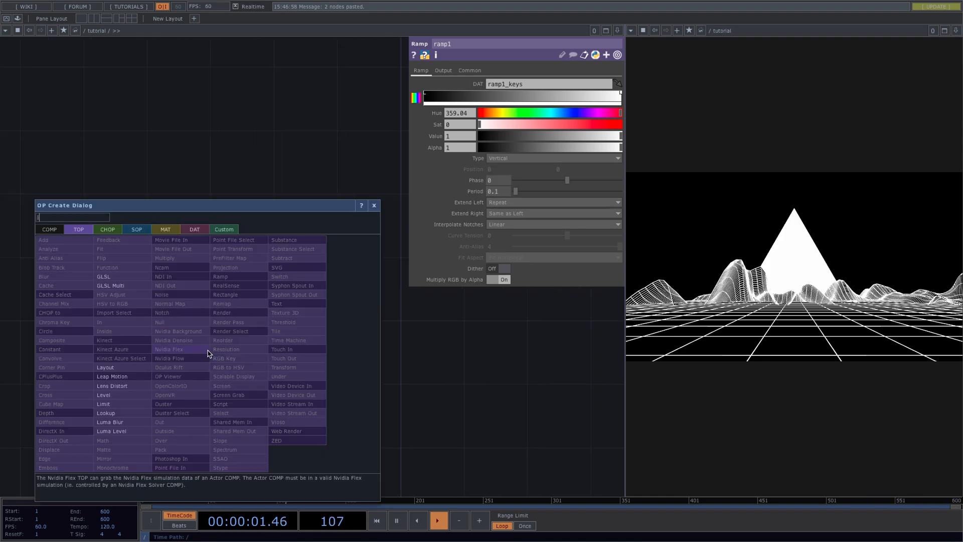
{"action": "left_click", "coordinate": [112, 386]}
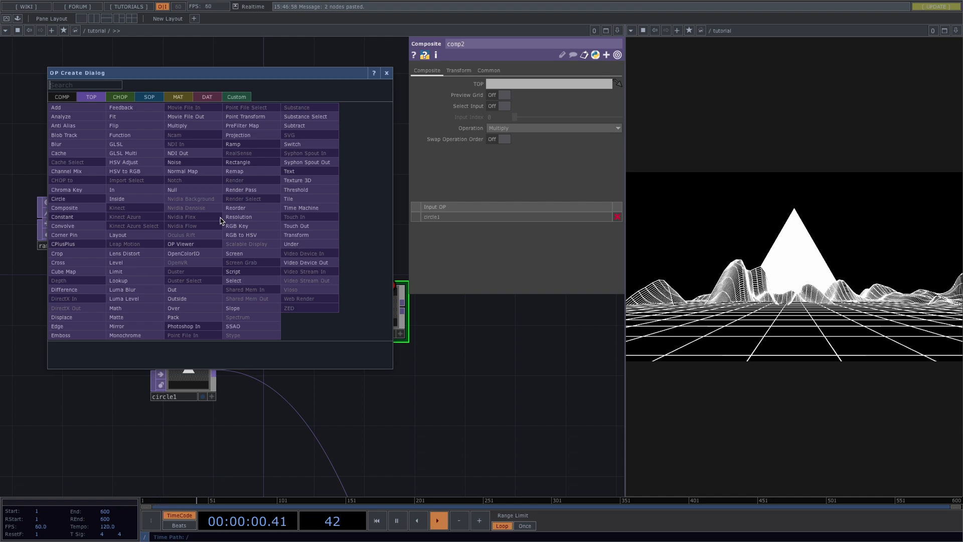
- Add a Limit TOP after lensdistort1 with Quantize Value set to Round
{"action": "type", "text": "lim"}
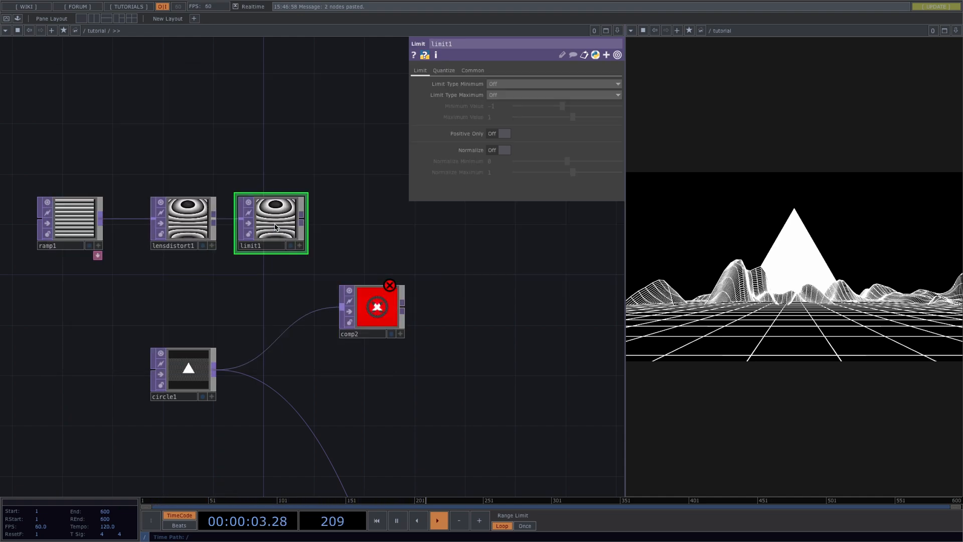
{"action": "left_click", "coordinate": [444, 71]}
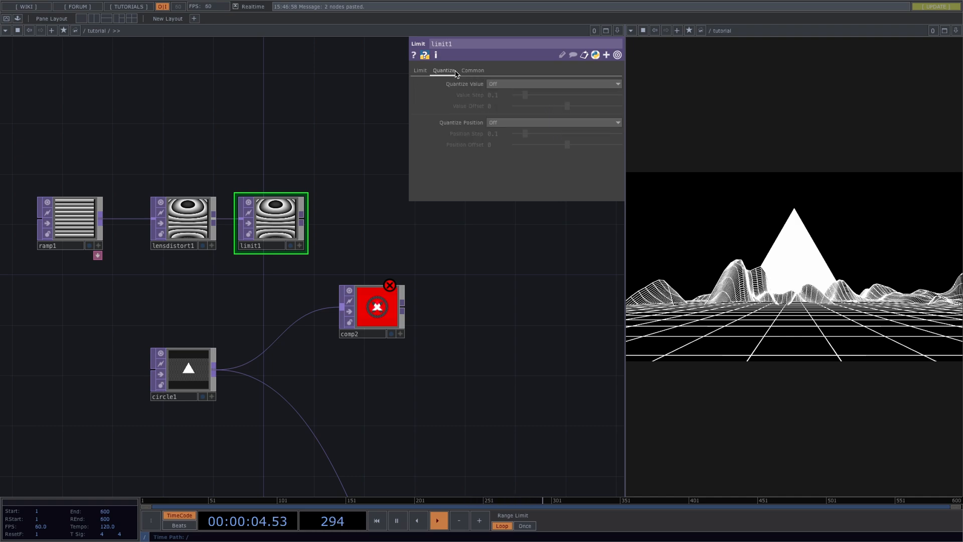
{"action": "left_click", "coordinate": [552, 84]}
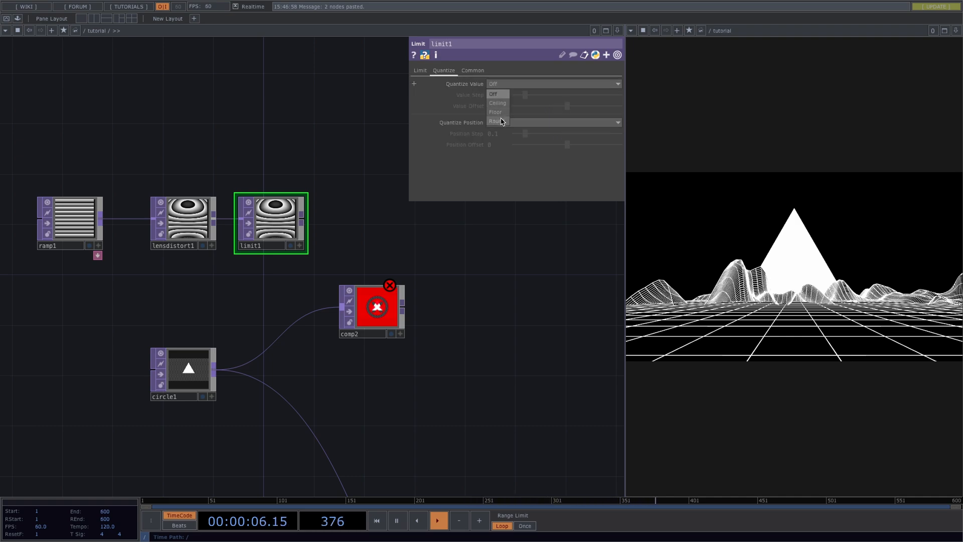
{"action": "left_click", "coordinate": [496, 121]}
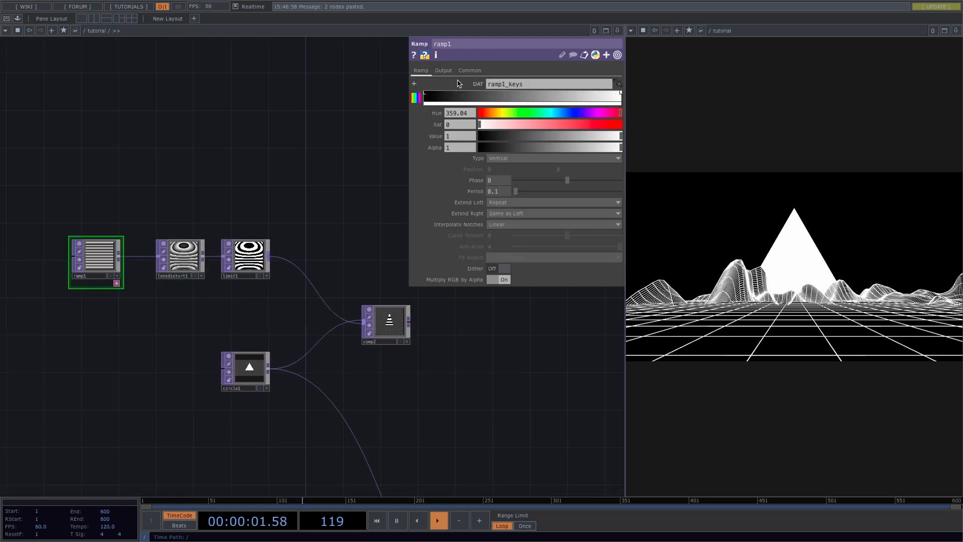
- Connect limit1 into comp2 with circle1 using Multiply, then select ramp1's main settings
{"action": "left_click", "coordinate": [468, 70]}
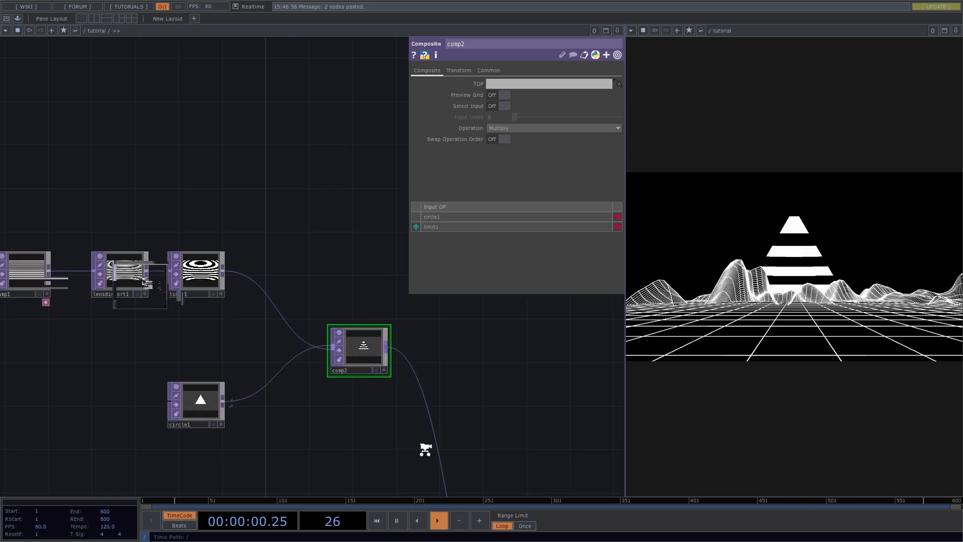
{"action": "left_click", "coordinate": [49, 289]}
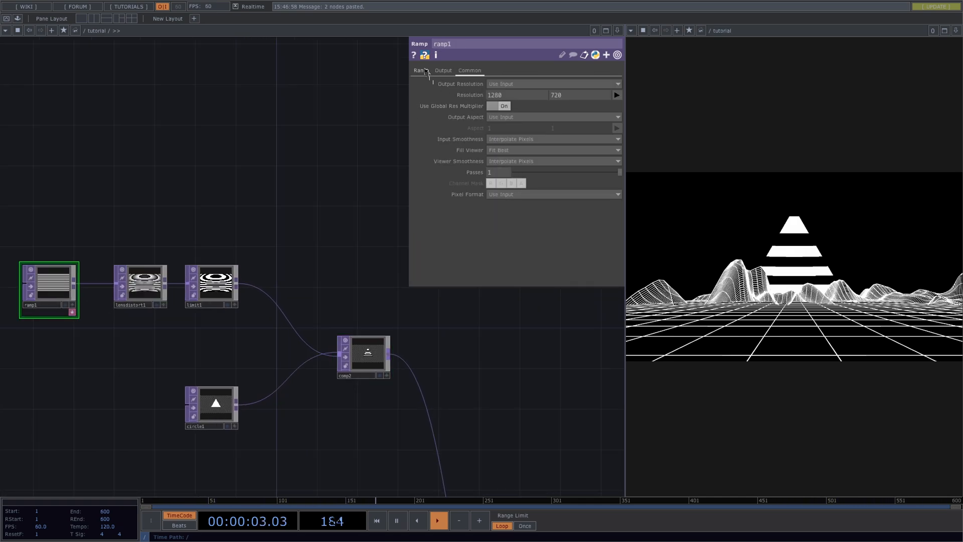
{"action": "left_click", "coordinate": [420, 71]}
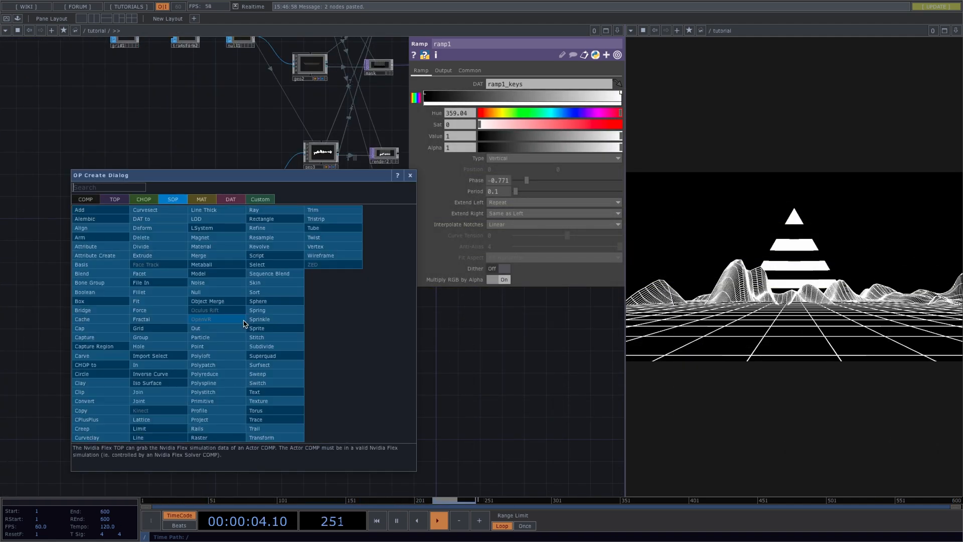
- Build a Sphere > Noise > Sort > Particle chain into geo5 and adjust particle Birth
{"action": "left_click", "coordinate": [257, 301]}
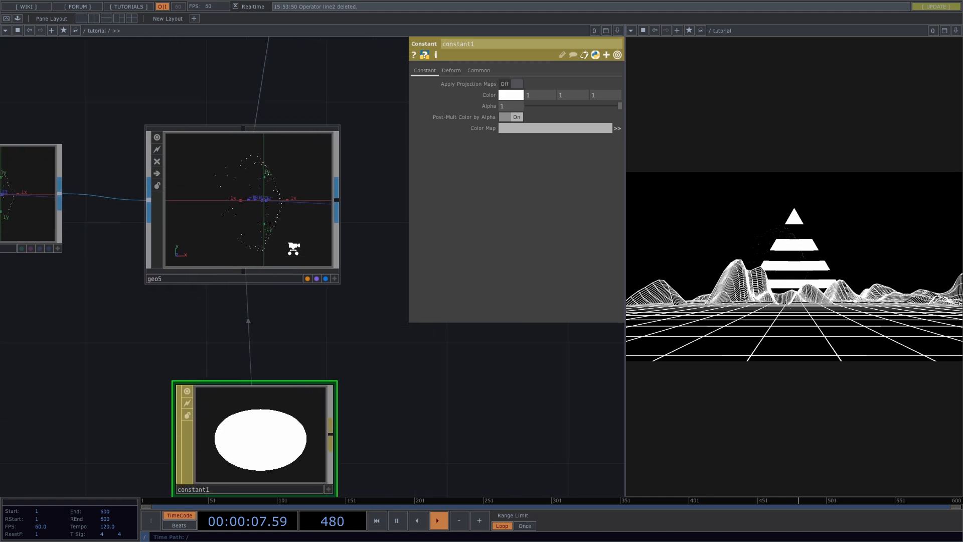
{"action": "left_click", "coordinate": [376, 520]}
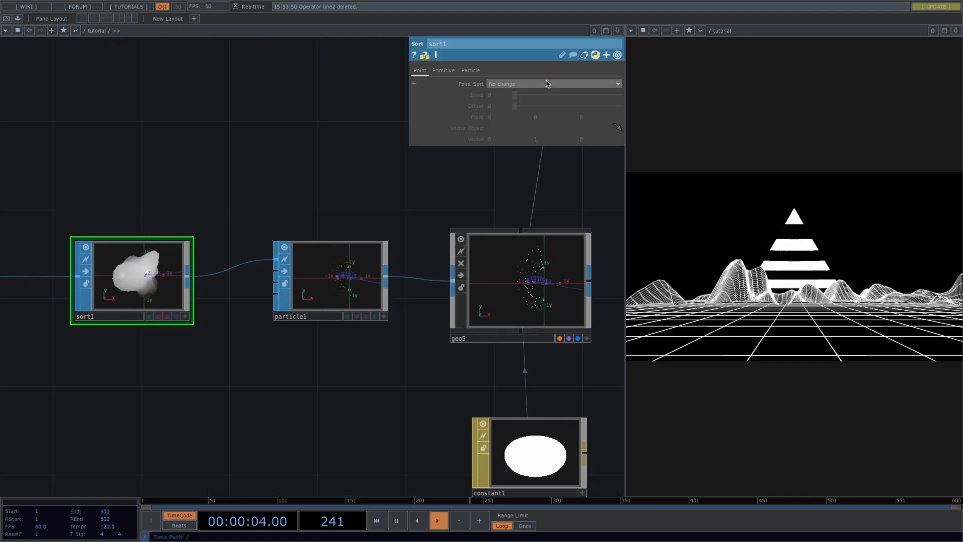
{"action": "left_click", "coordinate": [553, 84]}
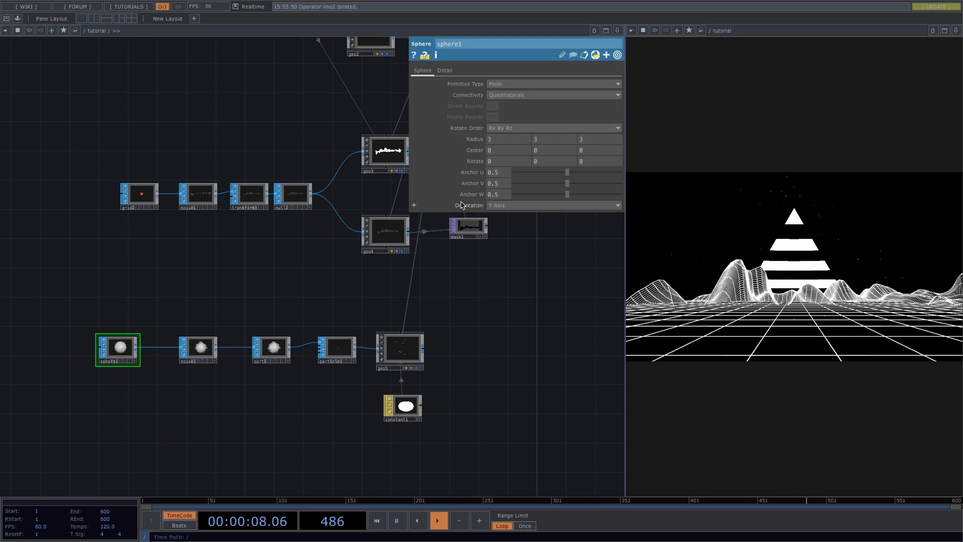
{"action": "left_click", "coordinate": [336, 350]}
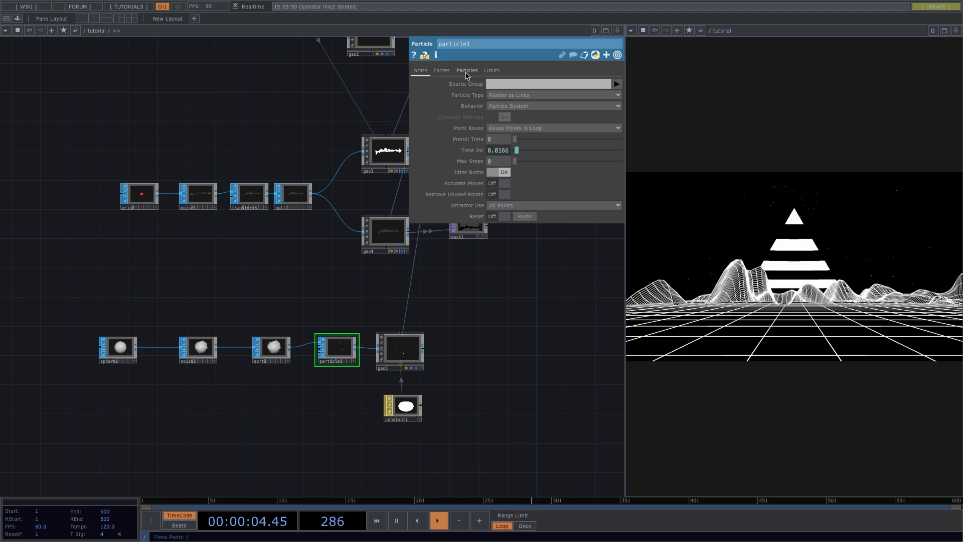
{"action": "left_click", "coordinate": [441, 70]}
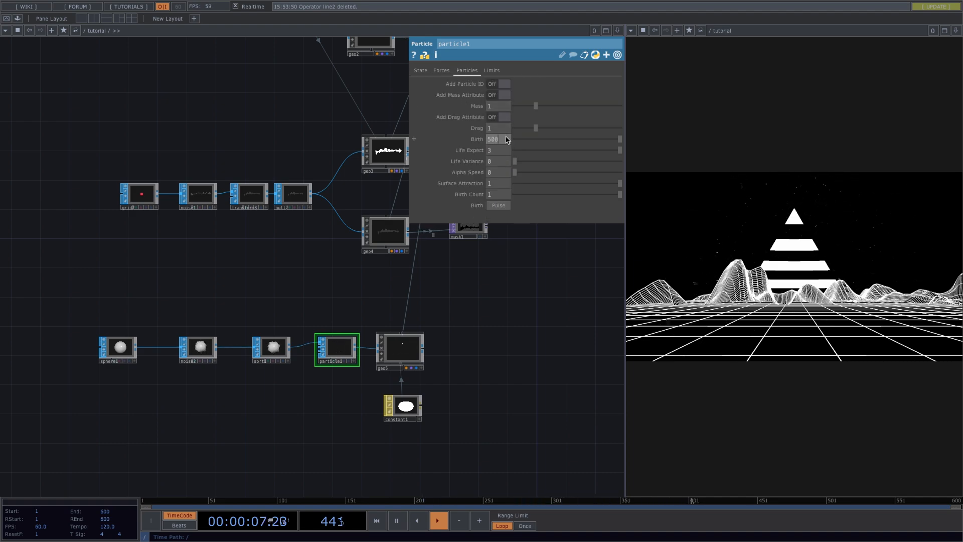
{"action": "left_click", "coordinate": [118, 349]}
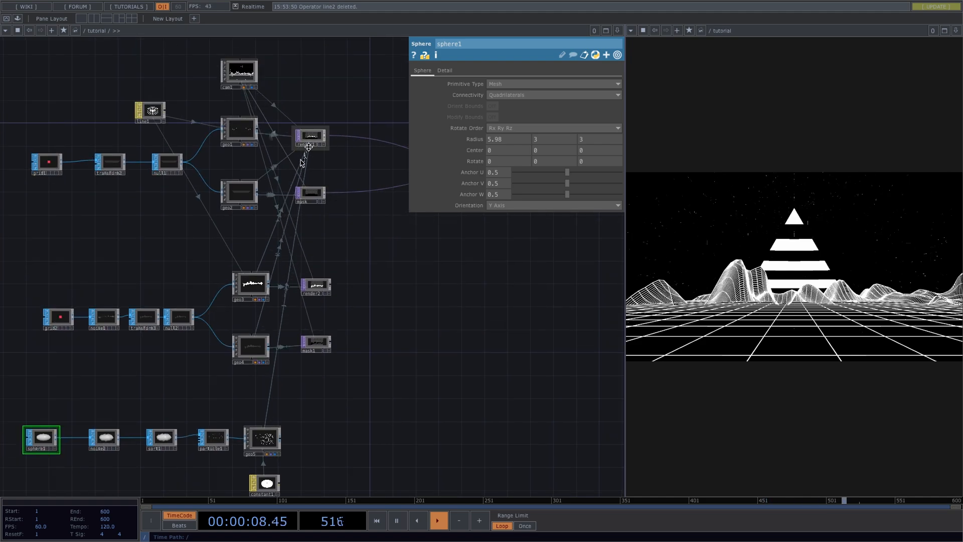
- Set render1's Geometry to geo1 geo2 geo3 geo4 and select render2
{"action": "left_click", "coordinate": [310, 137]}
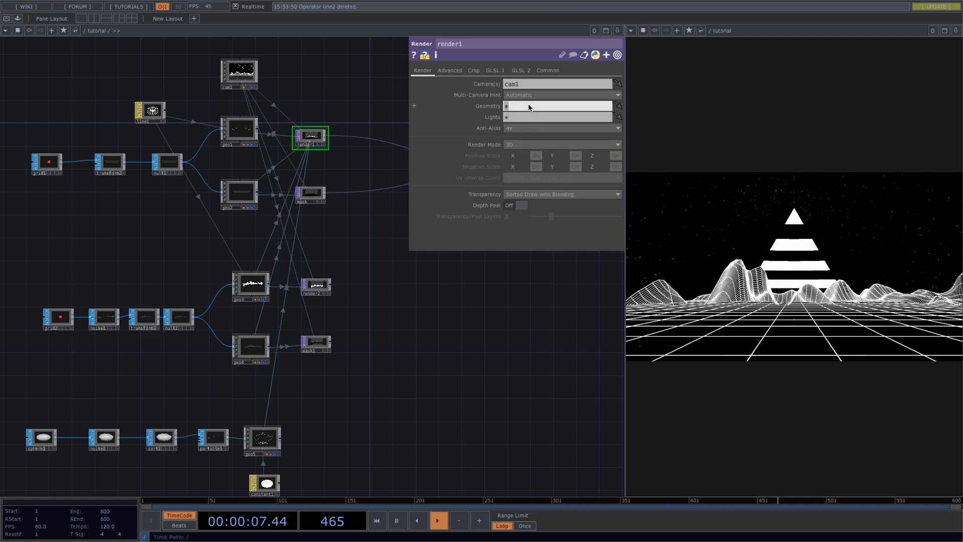
{"action": "type", "text": "geo1 geo2 geo3 geo4"}
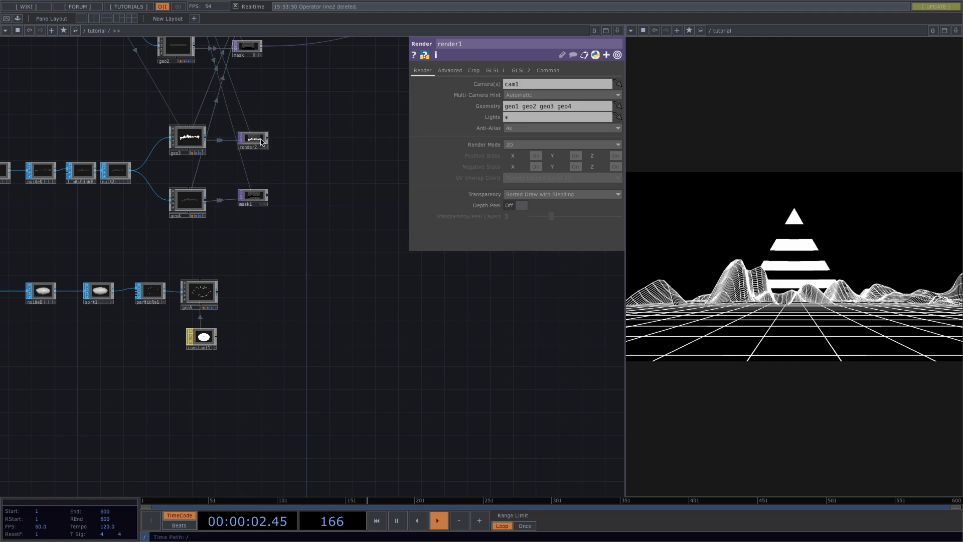
{"action": "left_click", "coordinate": [252, 138]}
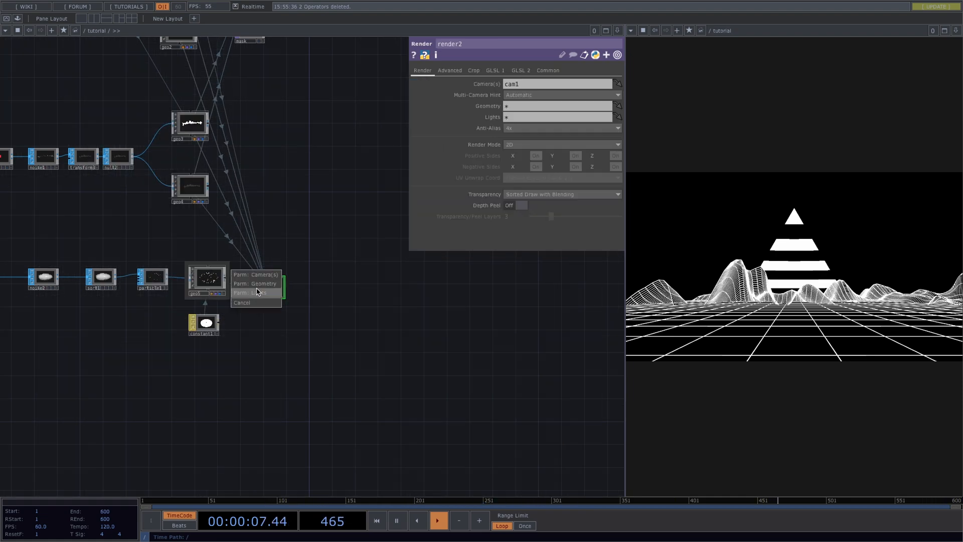
- Set render2 to geo5 and combine mask and render2 in comp3 using Over
{"action": "left_click", "coordinate": [263, 283]}
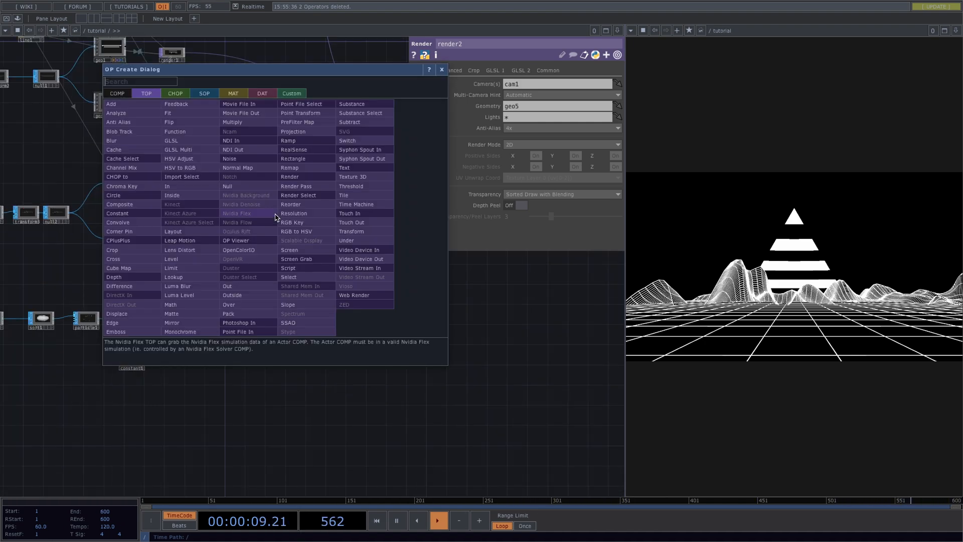
{"action": "left_click", "coordinate": [119, 204]}
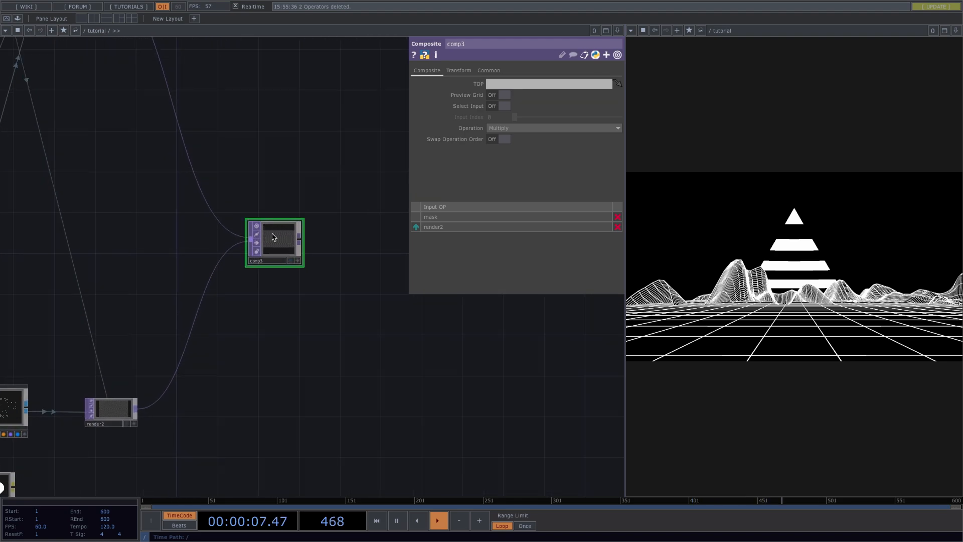
{"action": "left_click", "coordinate": [553, 128]}
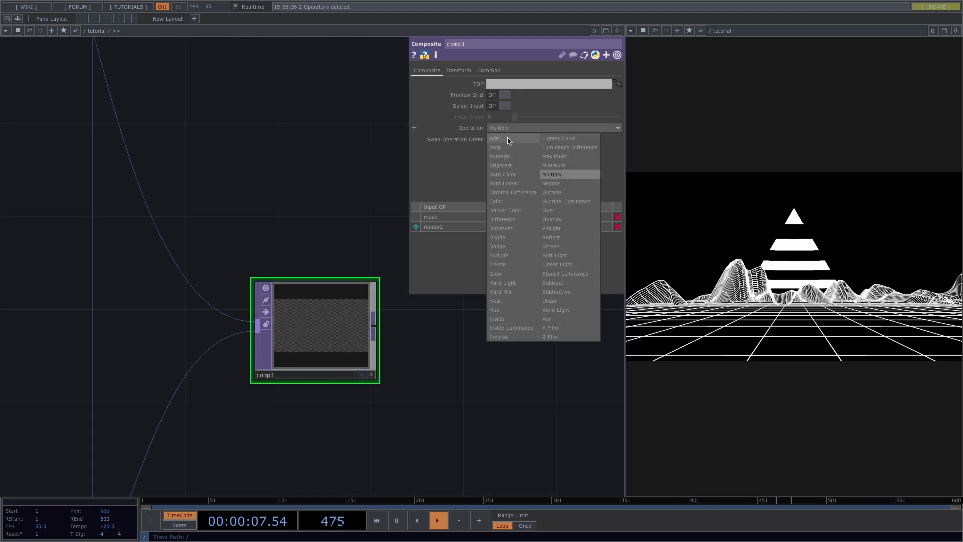
{"action": "left_click", "coordinate": [547, 211]}
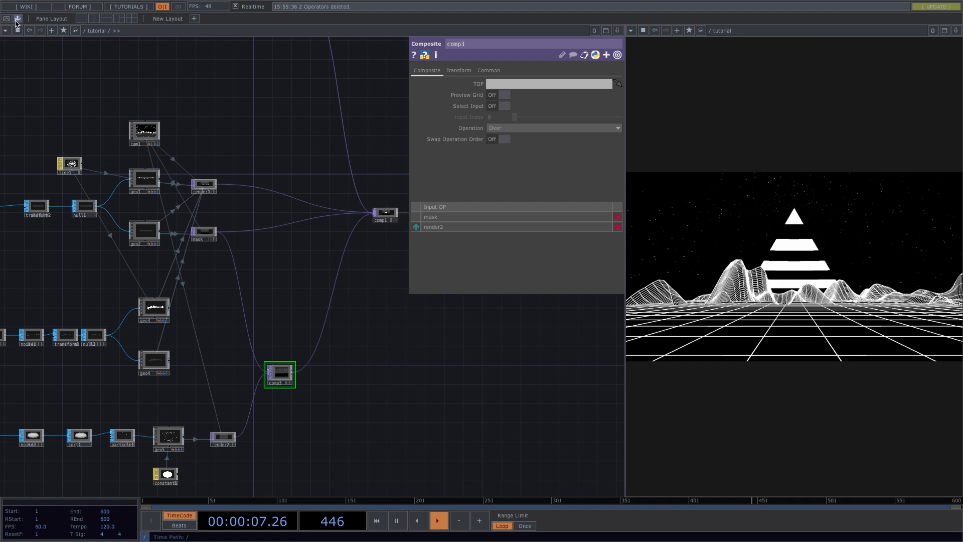
- Drag the Palette's Derivative ImageFilters feedback component into the network after comp3
{"action": "left_click", "coordinate": [6, 19]}
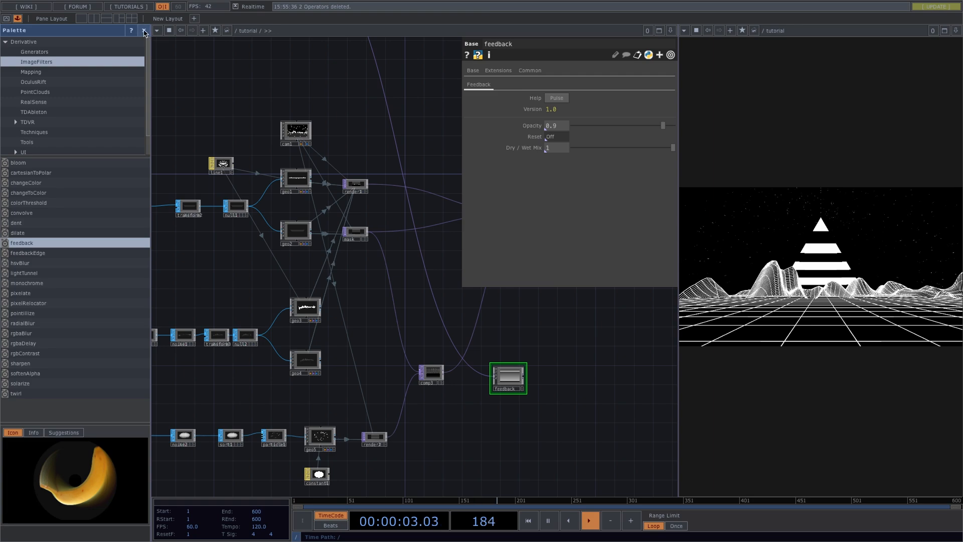
{"action": "left_click", "coordinate": [144, 30]}
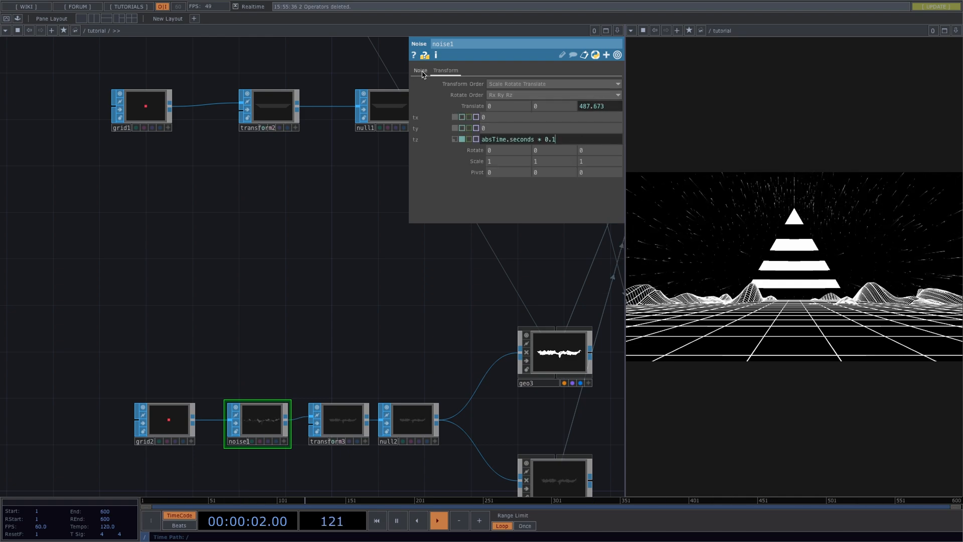
- Animate noise1's translate z with absTime.seconds + 0.1 and inspect the striped ramp
{"action": "left_click", "coordinate": [337, 424]}
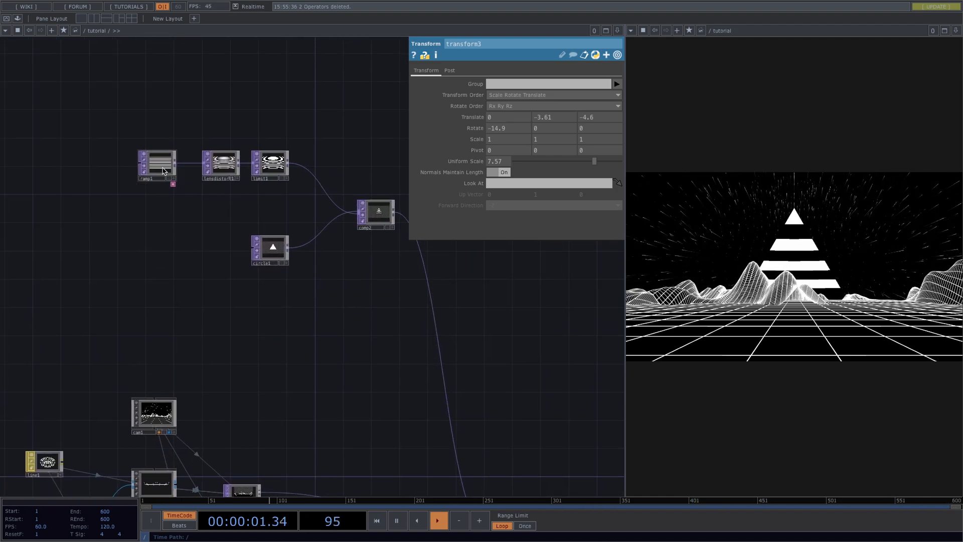
{"action": "left_click", "coordinate": [156, 167]}
{"action": "type", "text": "t"}
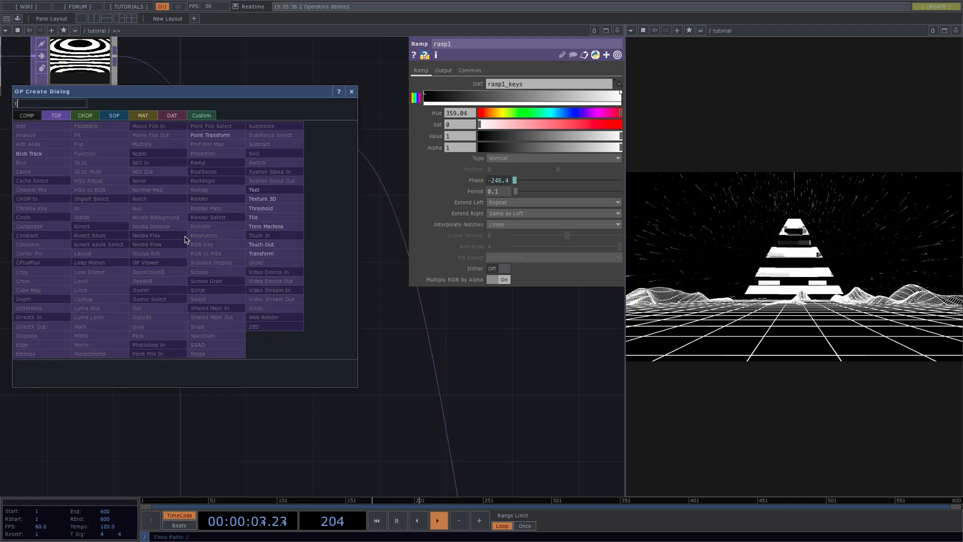
- Add a triangle Transform TOP and multiply comp2's stripes with transform4 in a Composite
{"action": "left_click", "coordinate": [261, 253]}
{"action": "type", "text": "comp"}
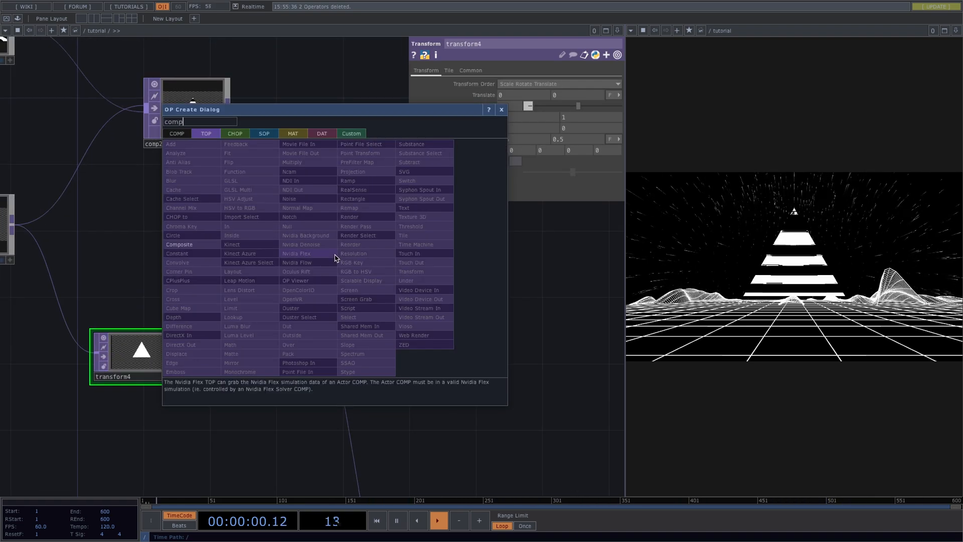
{"action": "left_click", "coordinate": [180, 244]}
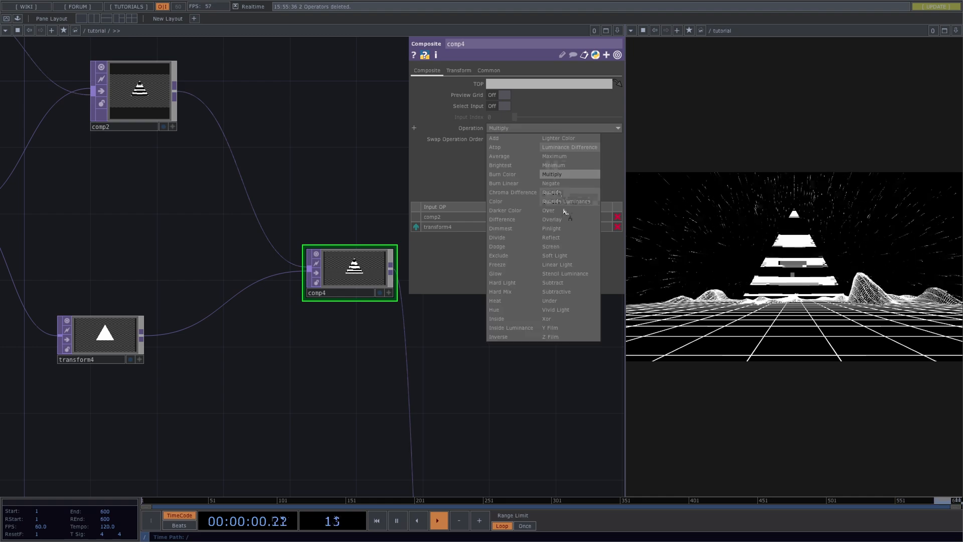
{"action": "left_click", "coordinate": [547, 210]}
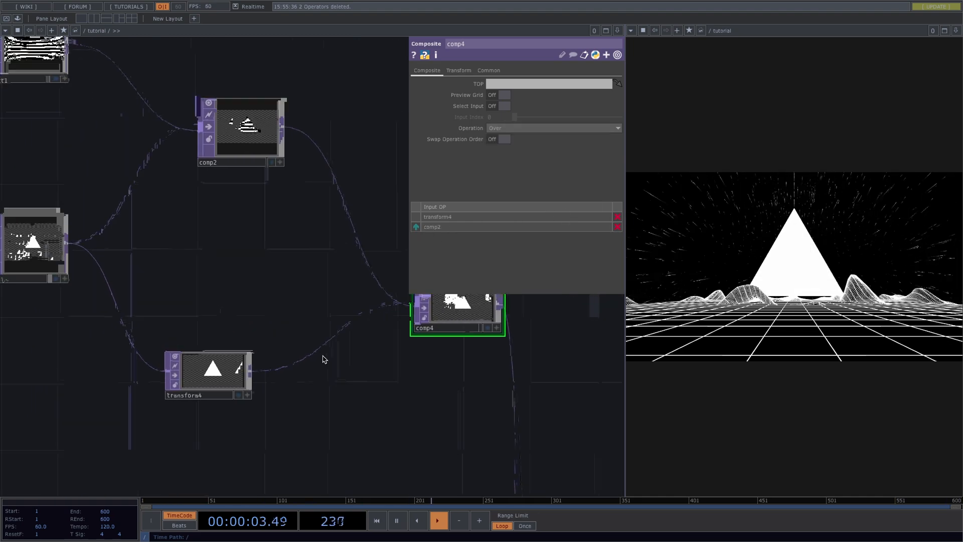
{"action": "left_click", "coordinate": [212, 370]}
{"action": "type", "text": "bas"}
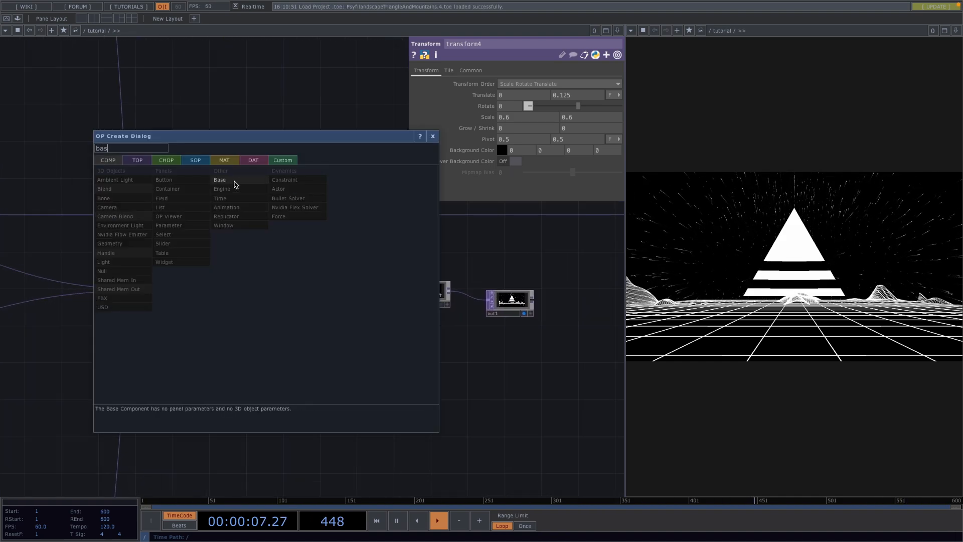
- Create a glow Base COMP and add Blur TOPs off in1 with different shrink amounts
{"action": "left_click", "coordinate": [219, 179]}
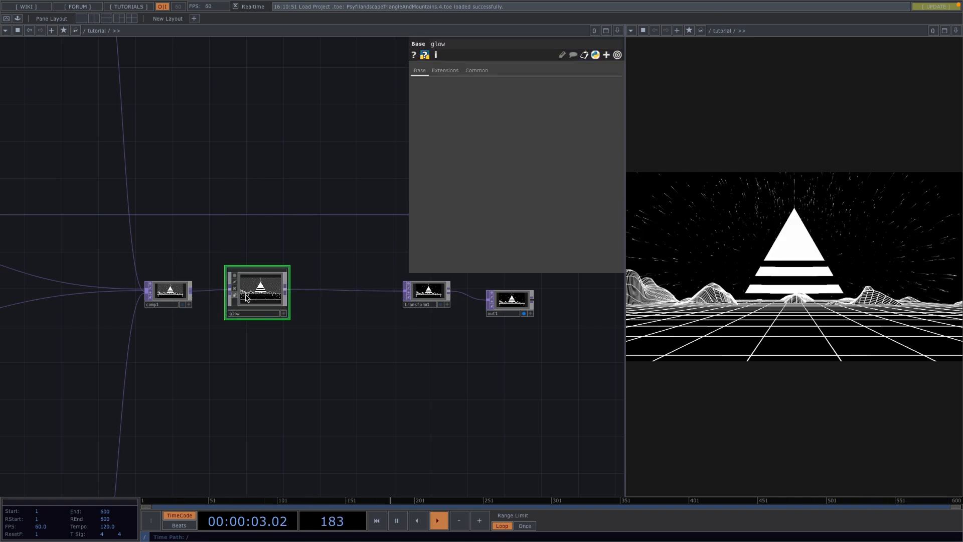
{"action": "double_click", "coordinate": [257, 292]}
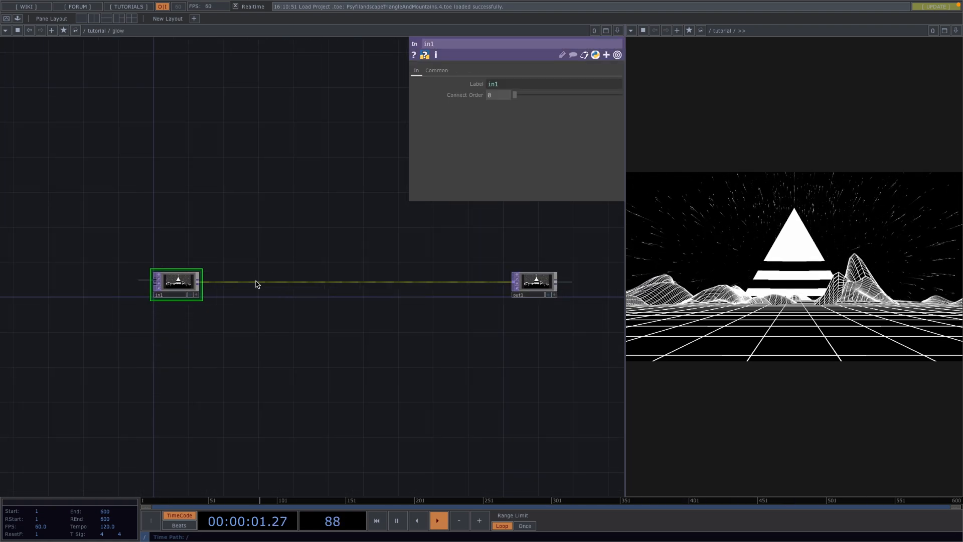
{"action": "right_click", "coordinate": [258, 283]}
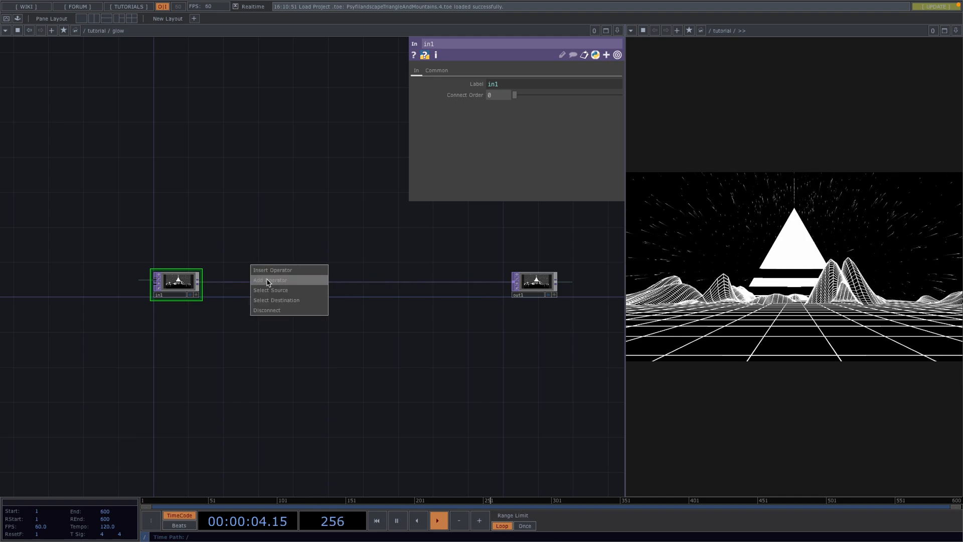
{"action": "left_click", "coordinate": [269, 279]}
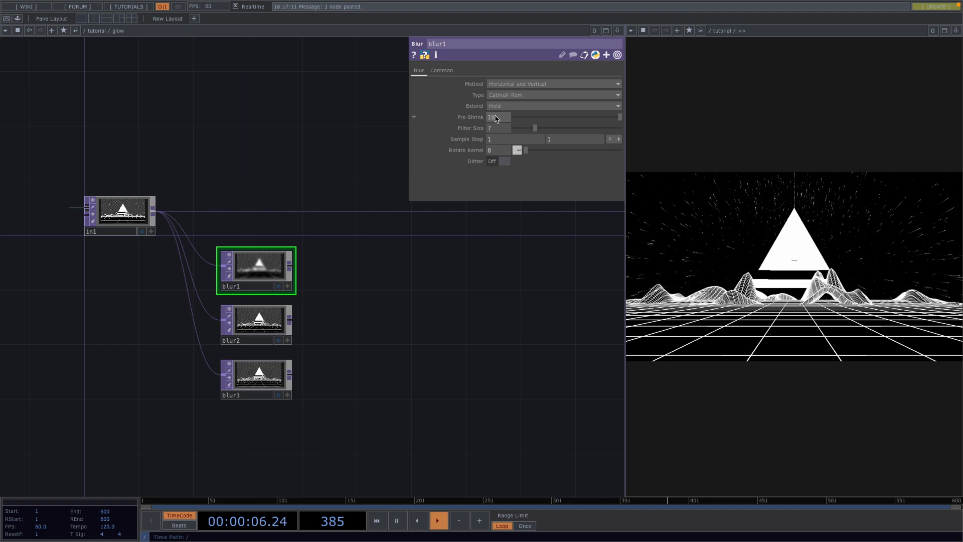
{"action": "left_click", "coordinate": [255, 317]}
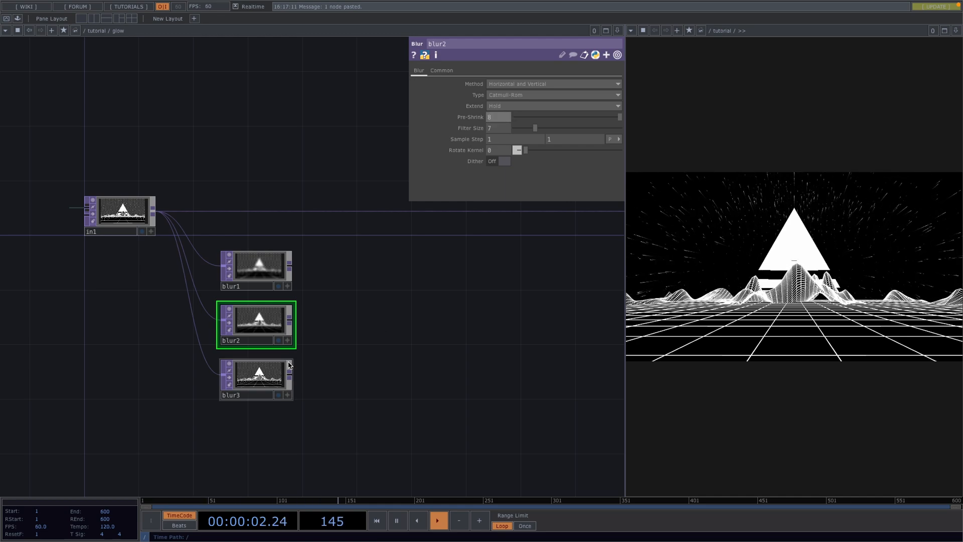
{"action": "left_click", "coordinate": [256, 378]}
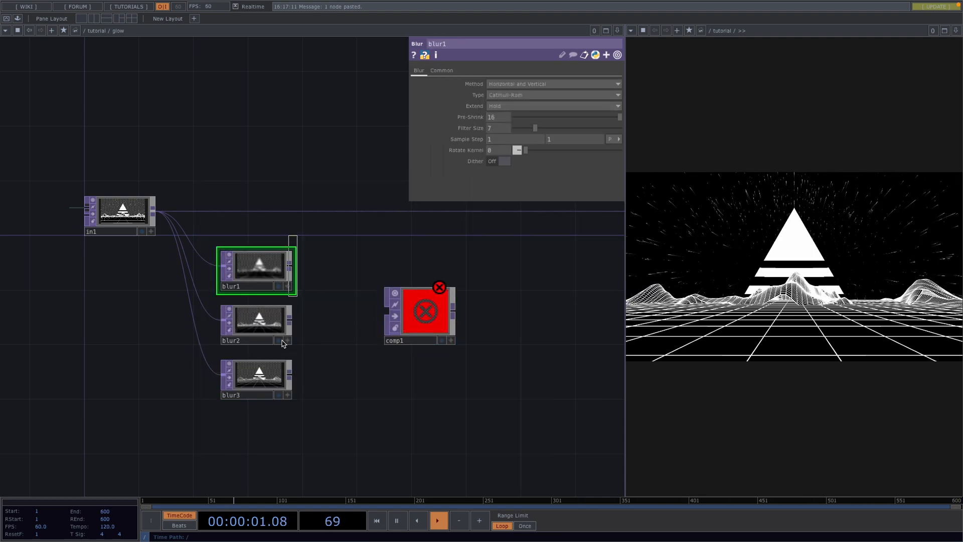
- Screen the three blurred copies together, then composite the result with in1 using Multiply
{"action": "left_click", "coordinate": [420, 311]}
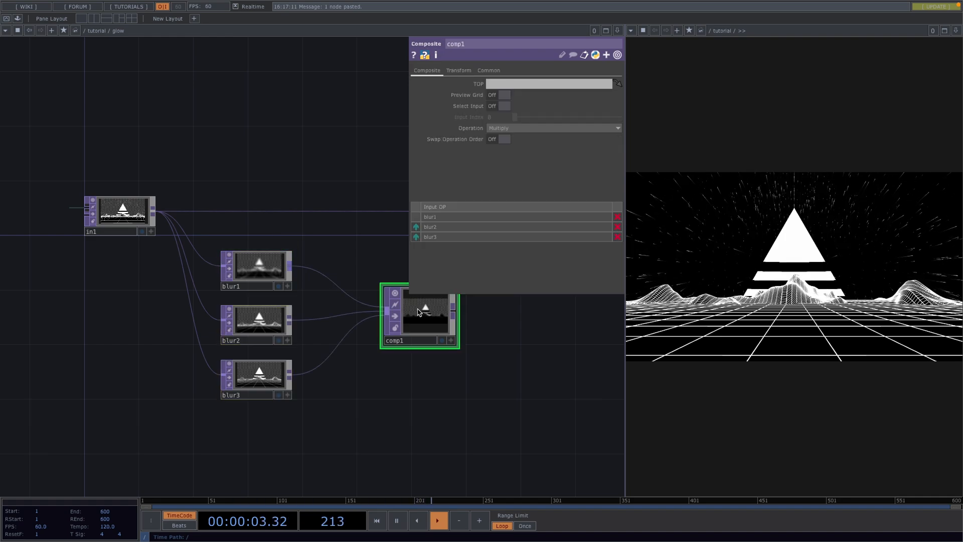
{"action": "left_click", "coordinate": [552, 128]}
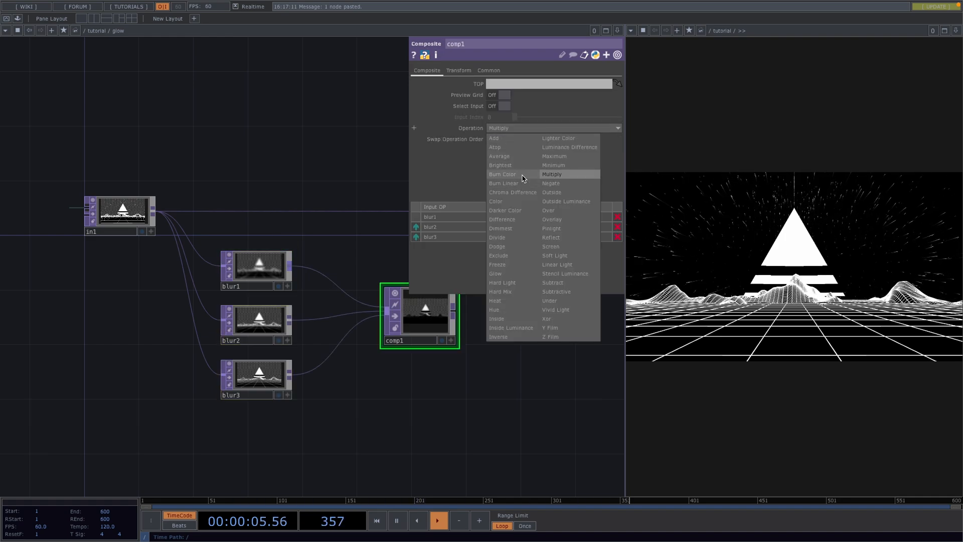
{"action": "left_click", "coordinate": [550, 246]}
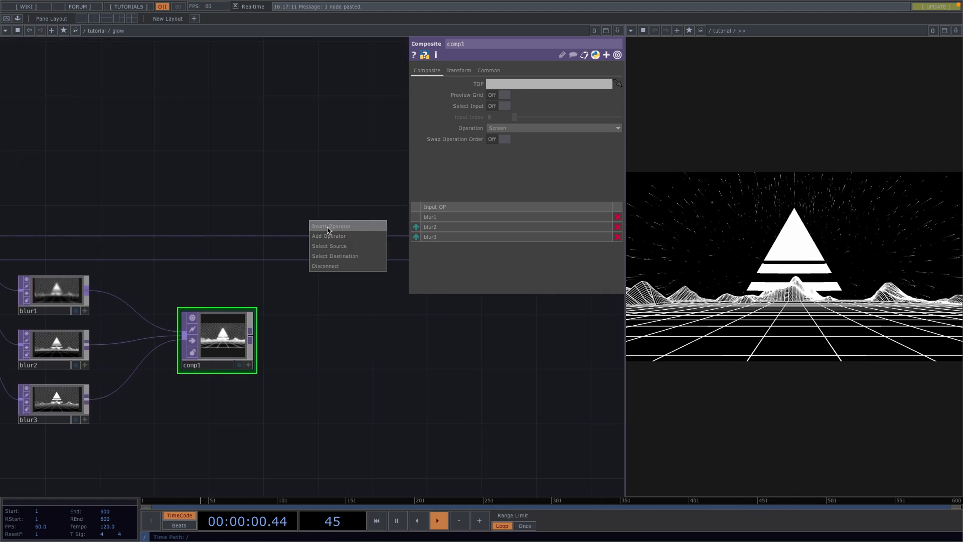
{"action": "left_click", "coordinate": [329, 236]}
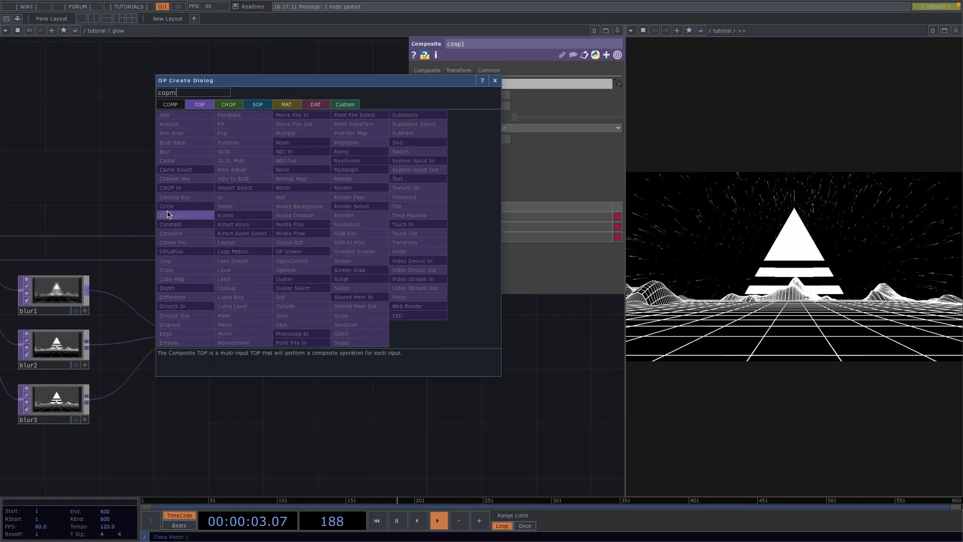
{"action": "left_click", "coordinate": [173, 215]}
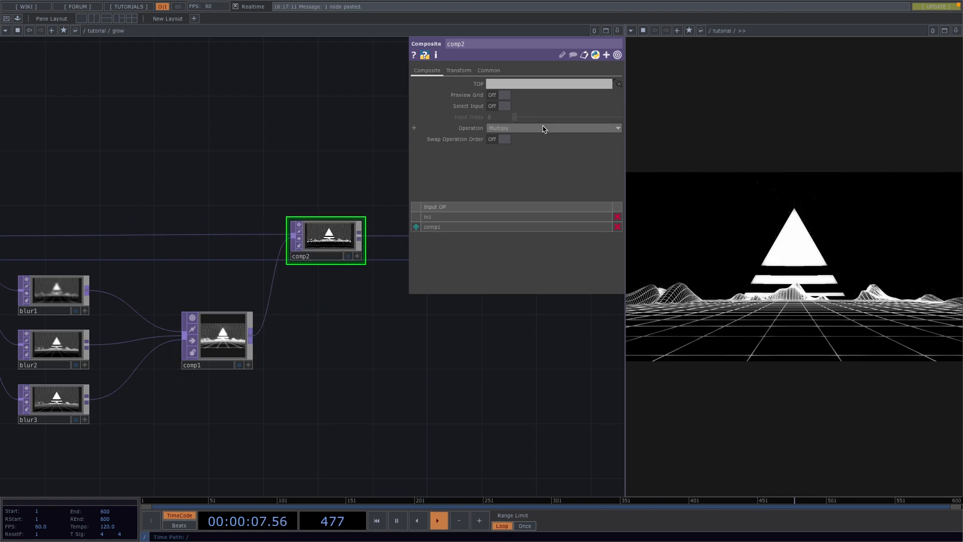
{"action": "left_click", "coordinate": [552, 128]}
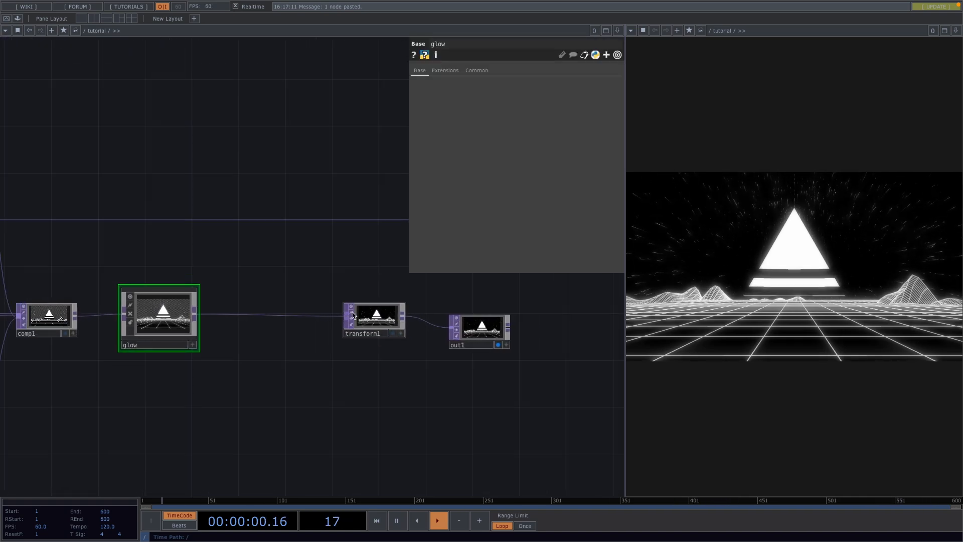
- Insert glow before transform1 and add a dimmed Random noise layer at 1280x720
{"action": "left_click", "coordinate": [373, 315]}
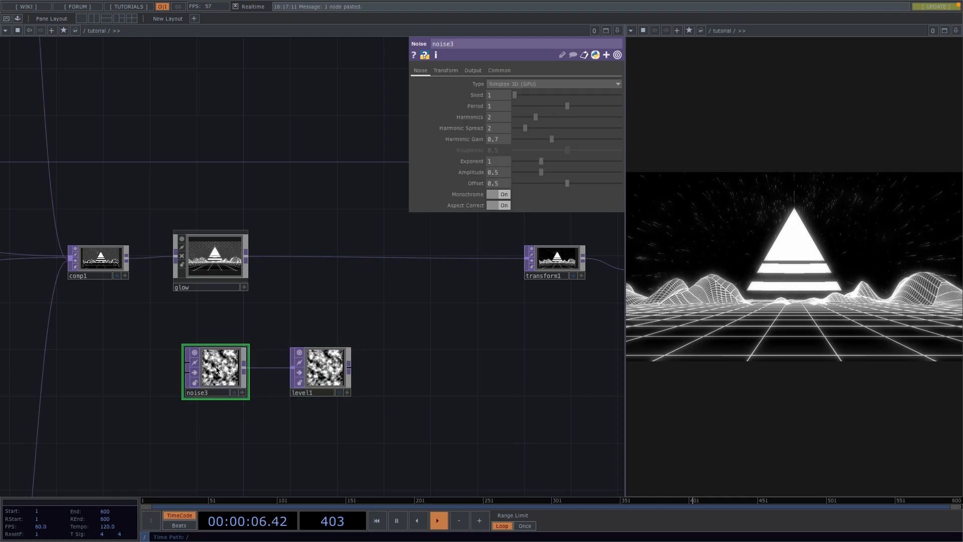
{"action": "left_click", "coordinate": [616, 84]}
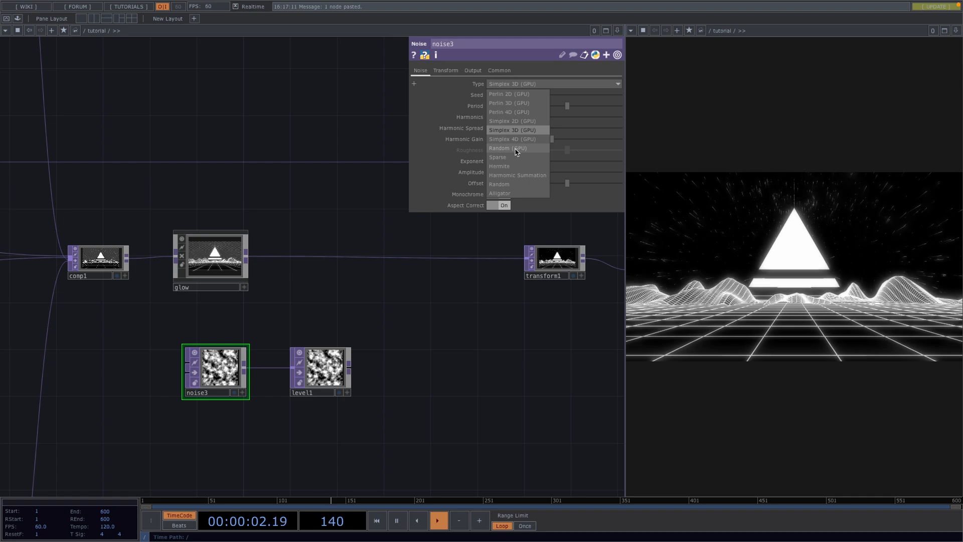
{"action": "left_click", "coordinate": [498, 70]}
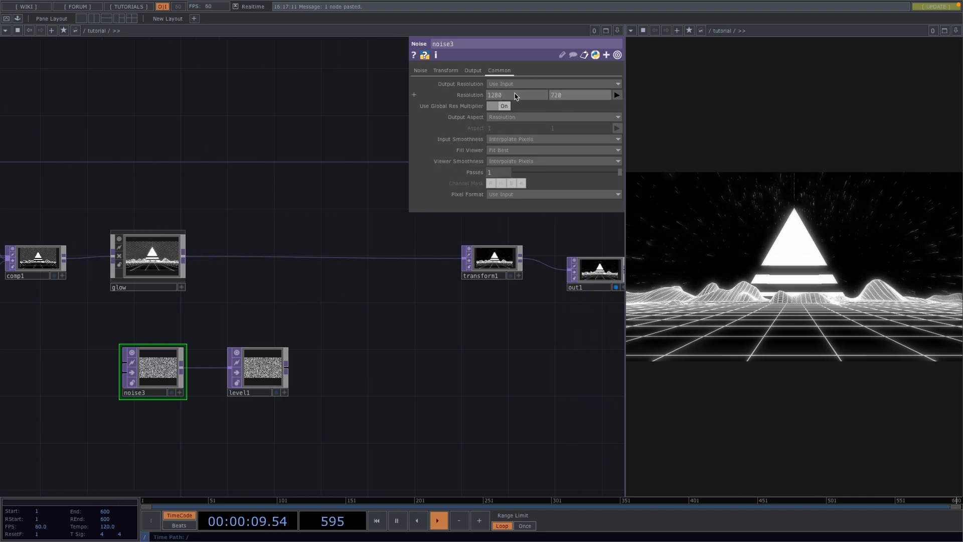
{"action": "right_click", "coordinate": [365, 246]}
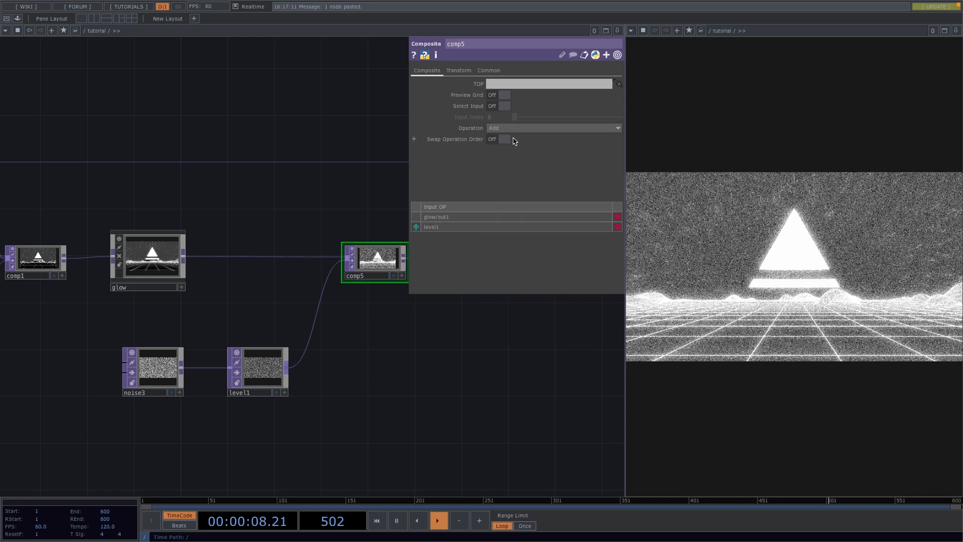
{"action": "left_click", "coordinate": [258, 369]}
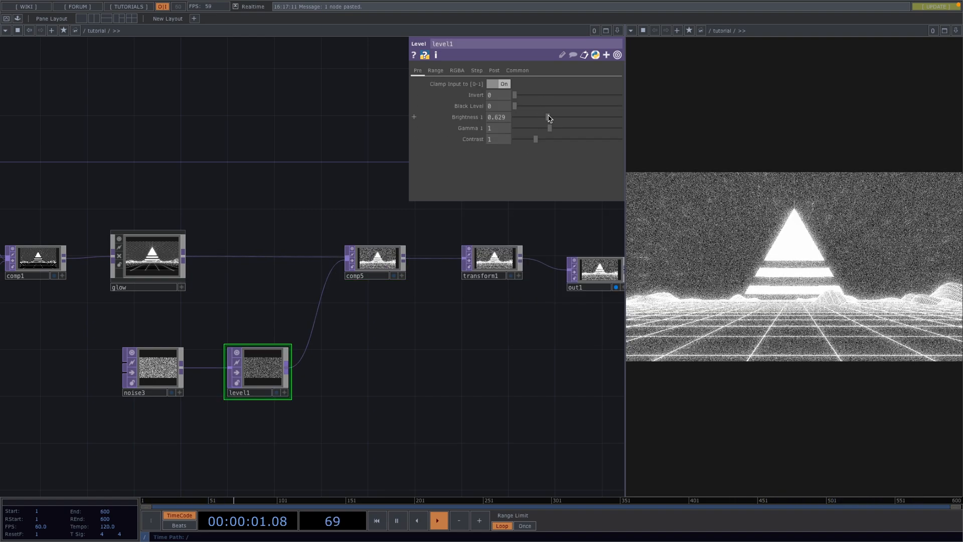